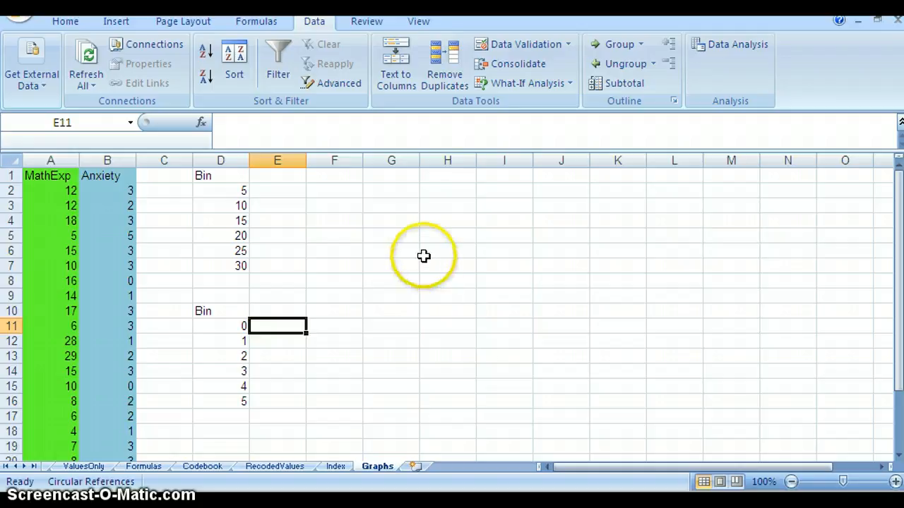
pyautogui.moveTo(49, 175)
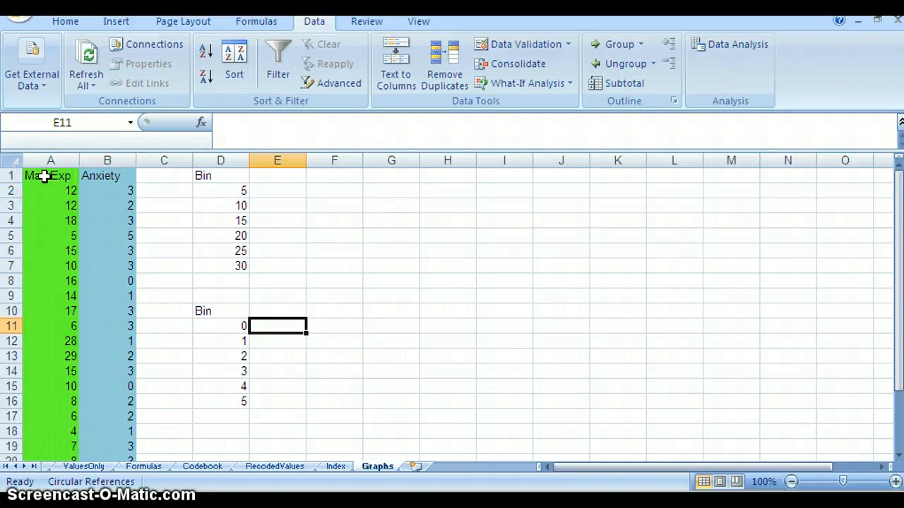
pyautogui.moveTo(429, 341)
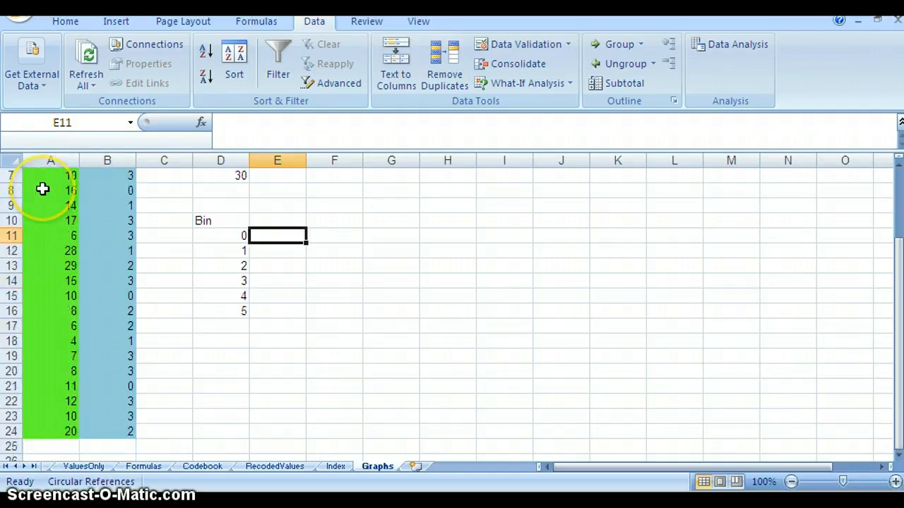
# Start the Histogram tool from Data Analysis and begin re-choosing its input range on the sheet
pyautogui.scroll(-3)
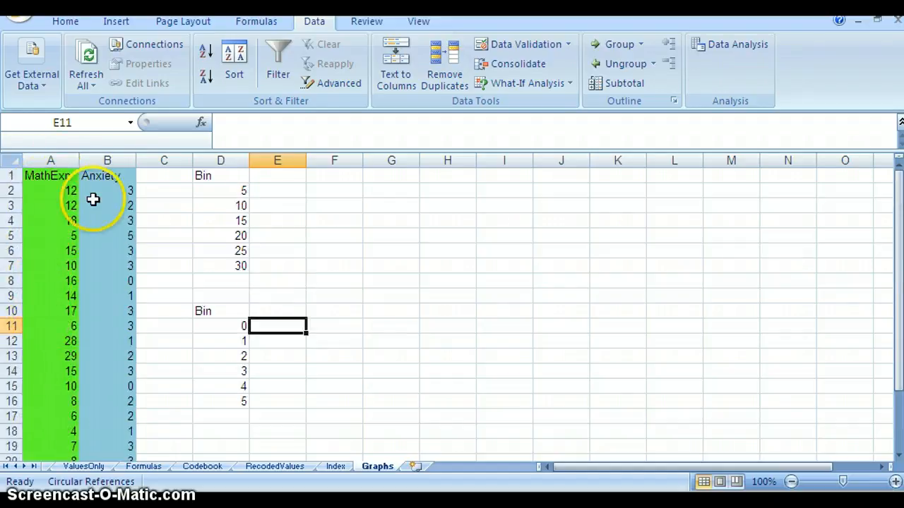
pyautogui.scroll(-3)
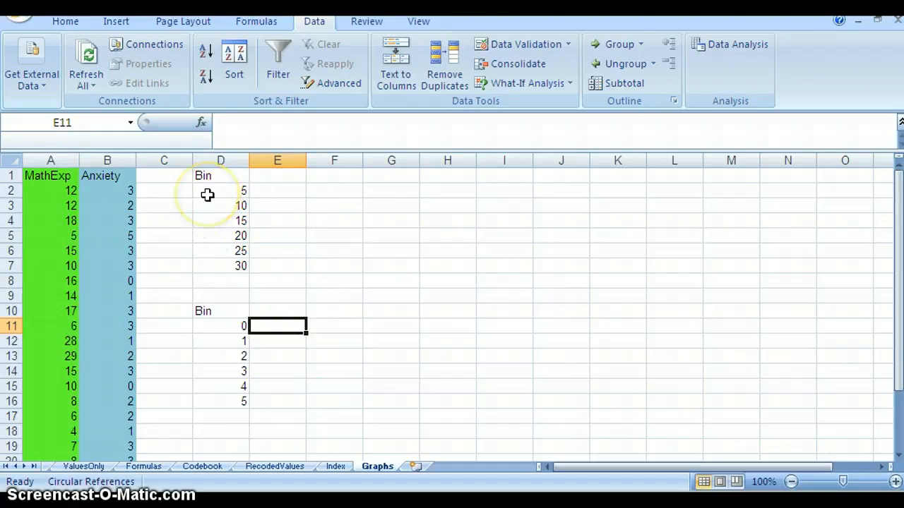
pyautogui.moveTo(164, 218)
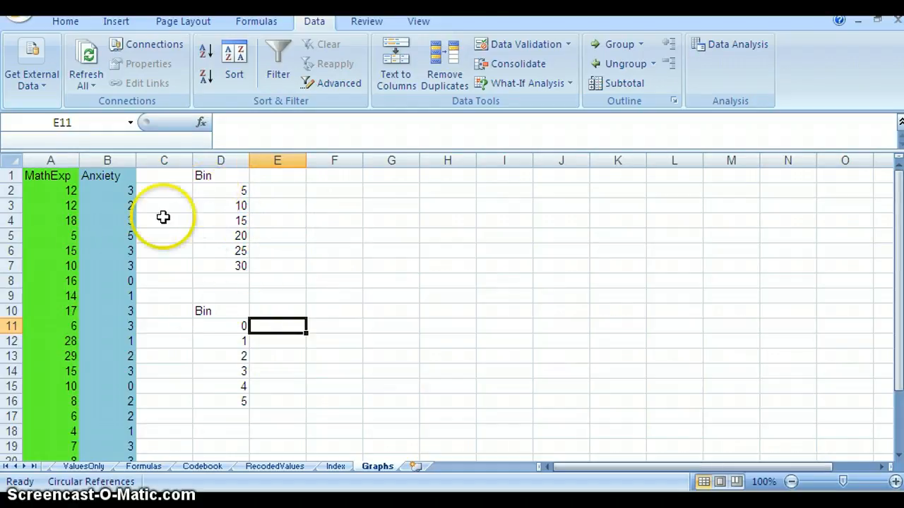
pyautogui.moveTo(221, 187)
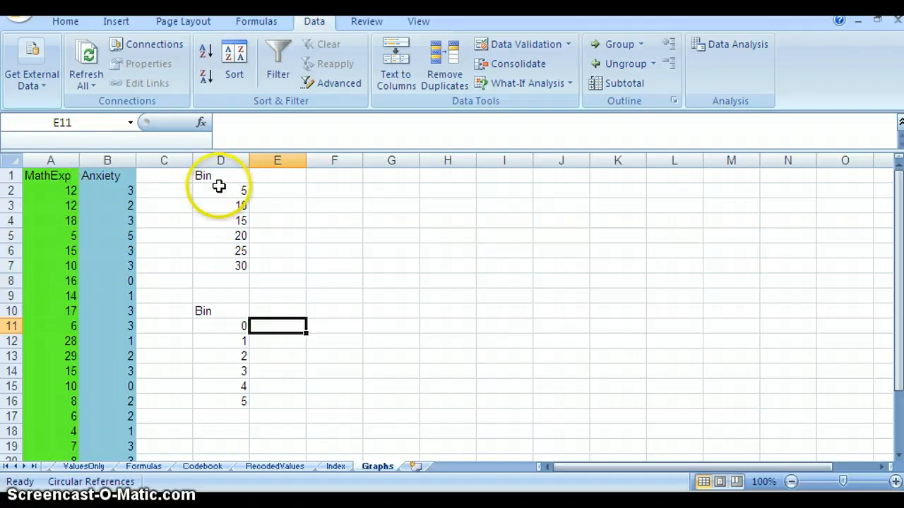
pyautogui.moveTo(226, 237)
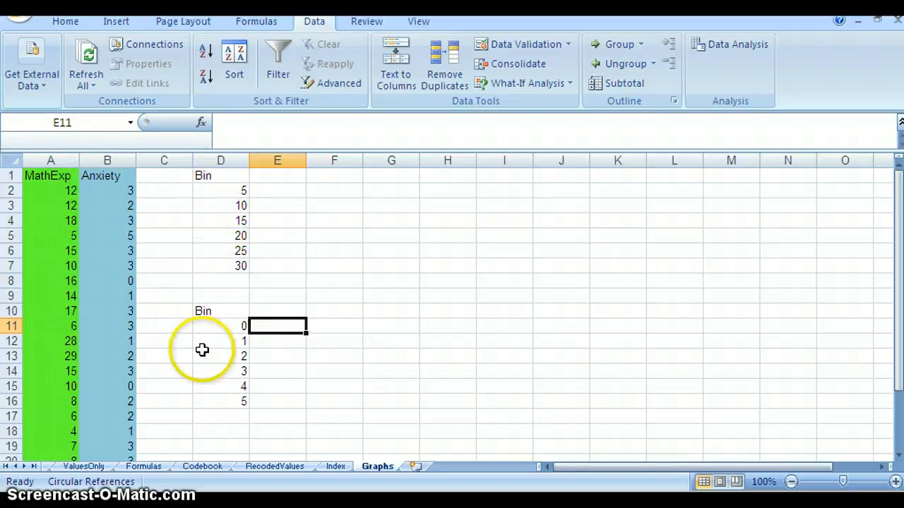
pyautogui.moveTo(216, 417)
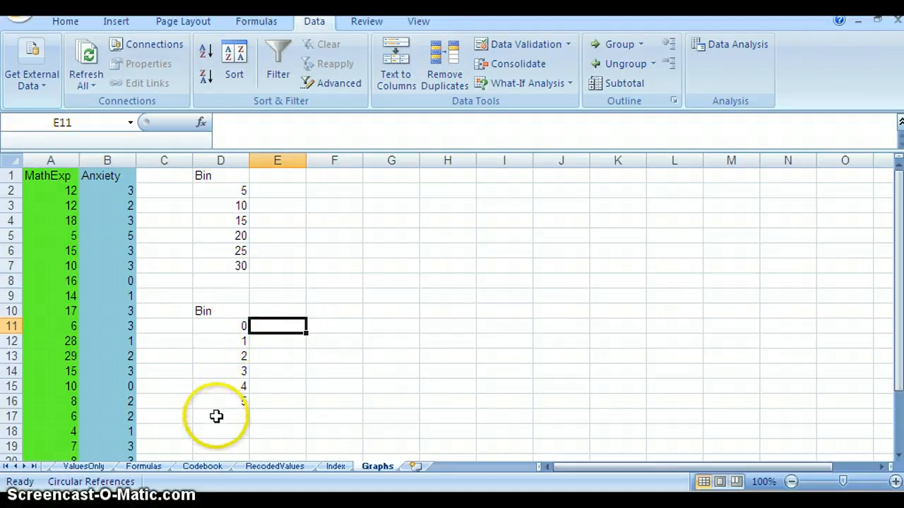
pyautogui.moveTo(206, 353)
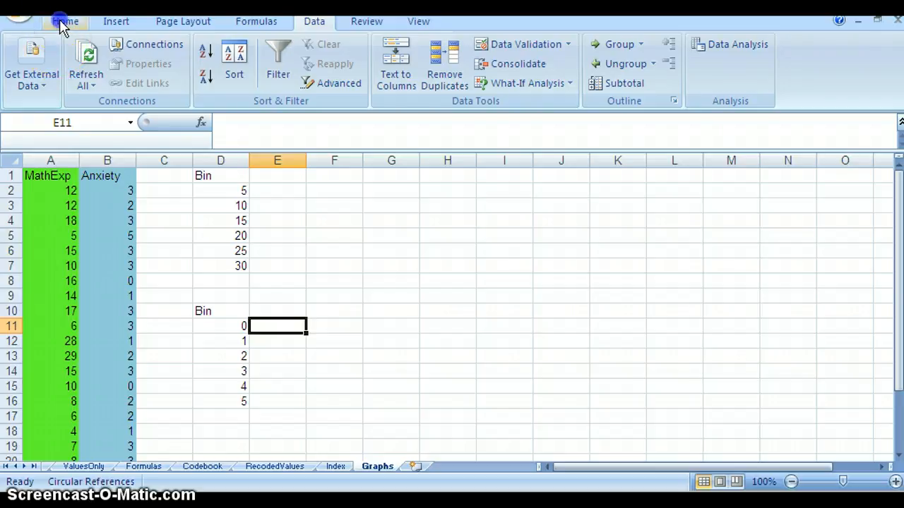
pyautogui.click(65, 21)
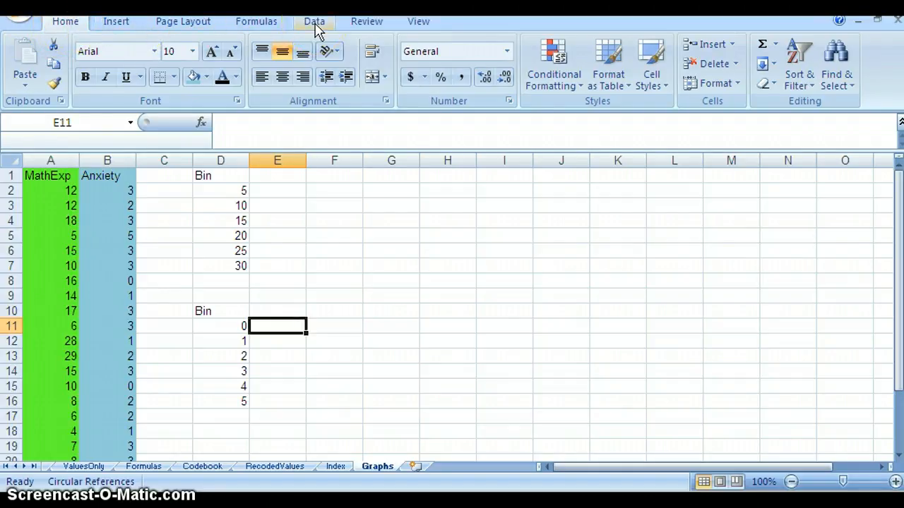
pyautogui.click(313, 21)
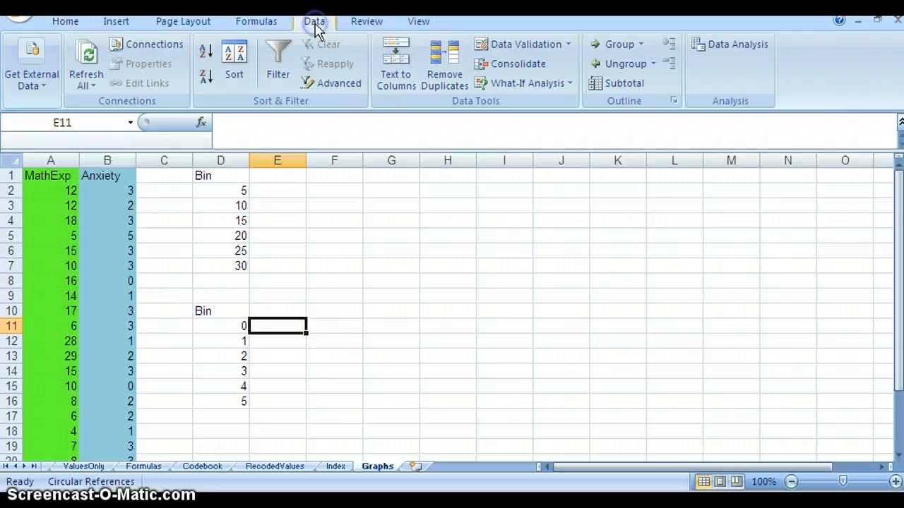
pyautogui.moveTo(737, 53)
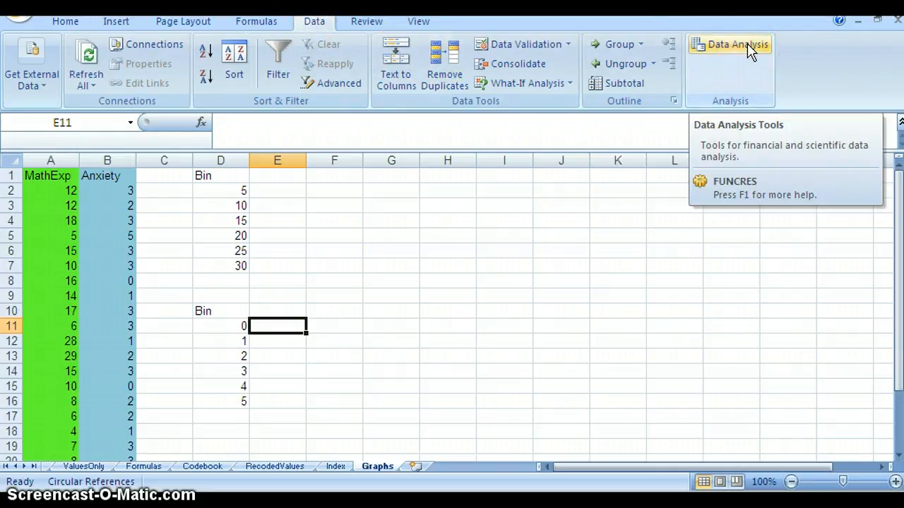
pyautogui.click(738, 44)
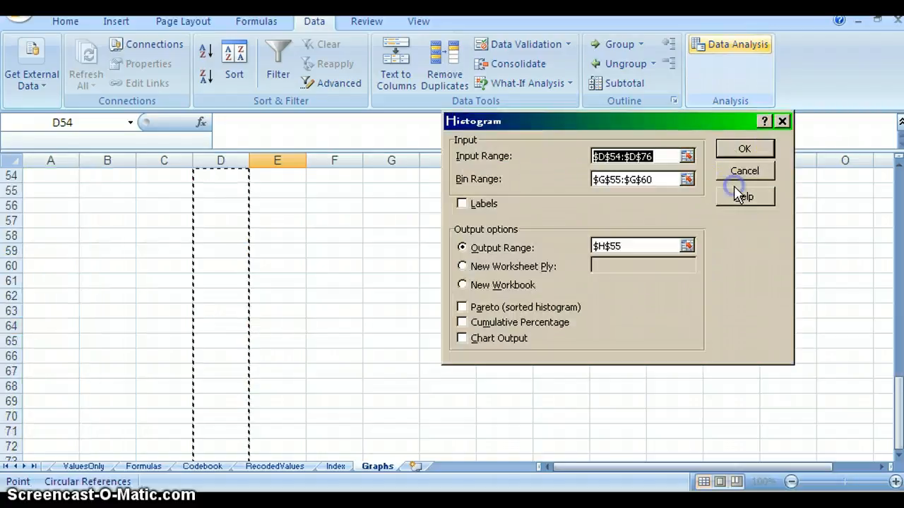
pyautogui.moveTo(506, 162)
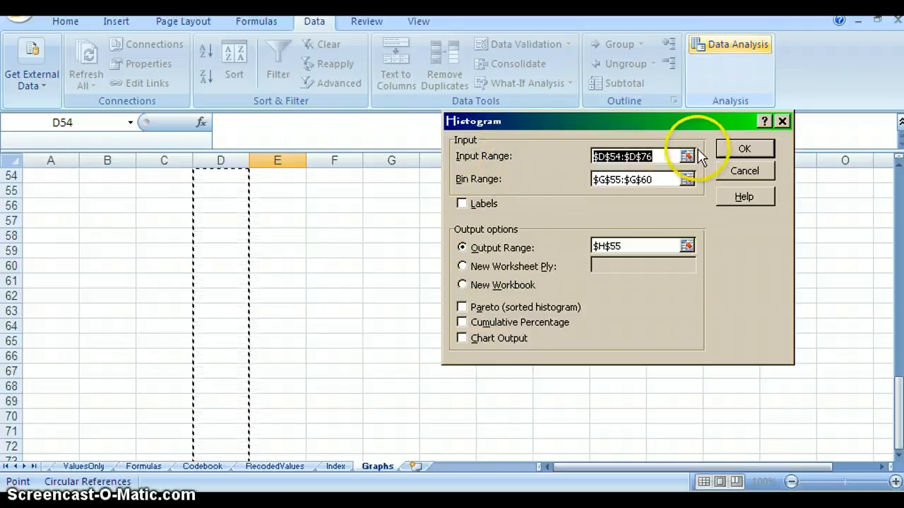
pyautogui.click(686, 156)
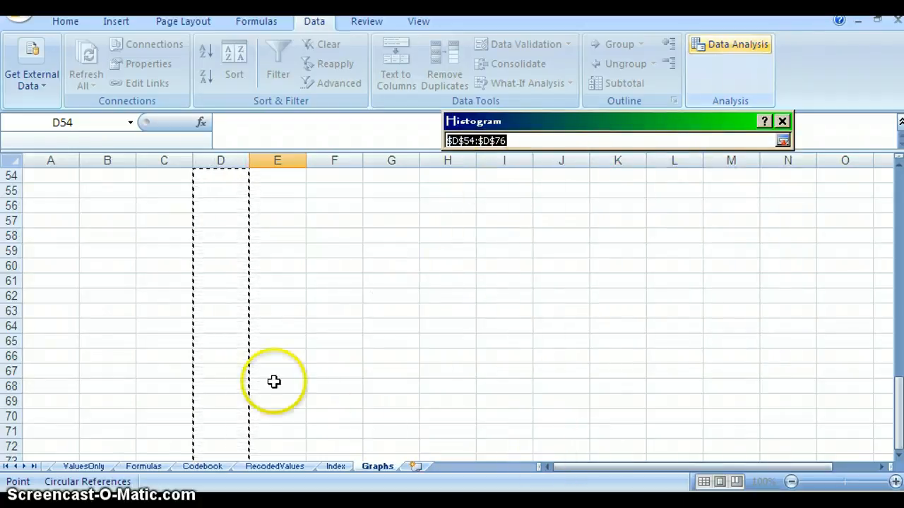
pyautogui.scroll(-3)
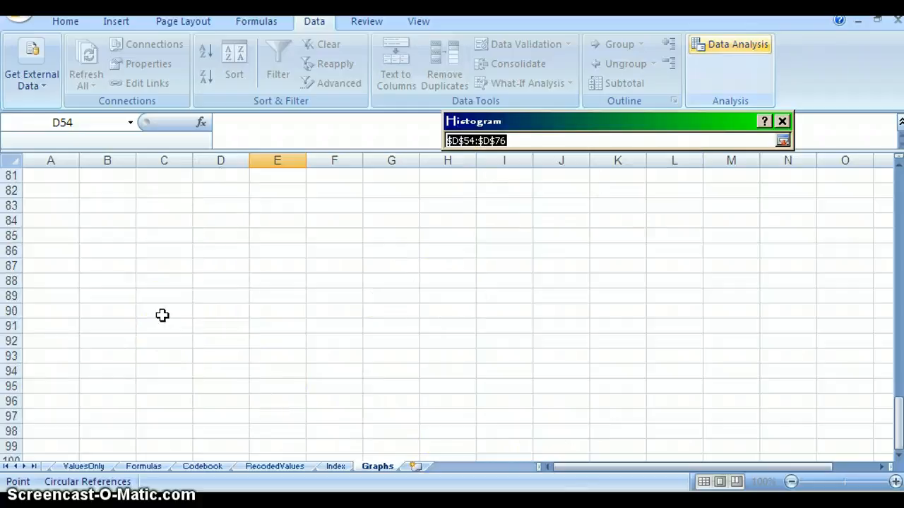
pyautogui.scroll(3)
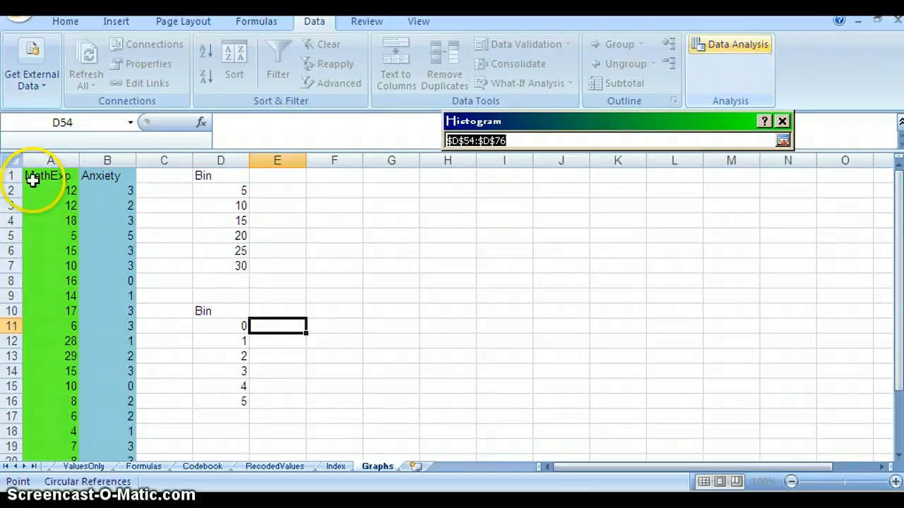
# Set the input range to the MathExp scores A2:A24 and the bin range to D2:D7
pyautogui.click(51, 190)
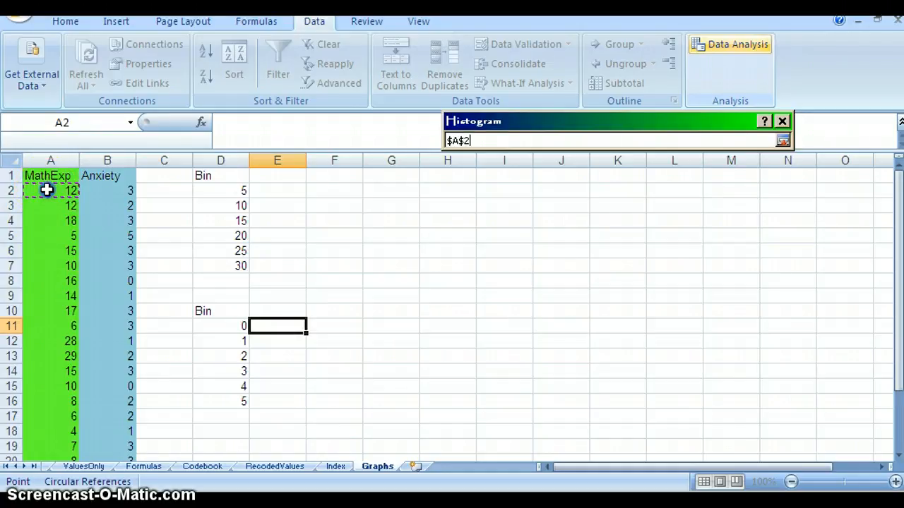
pyautogui.moveTo(51, 189); pyautogui.dragTo(51, 401)
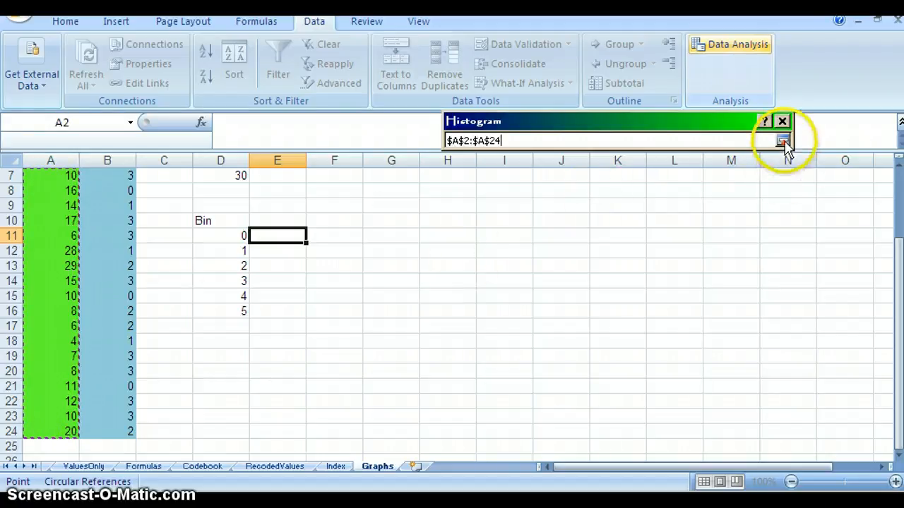
pyautogui.click(782, 141)
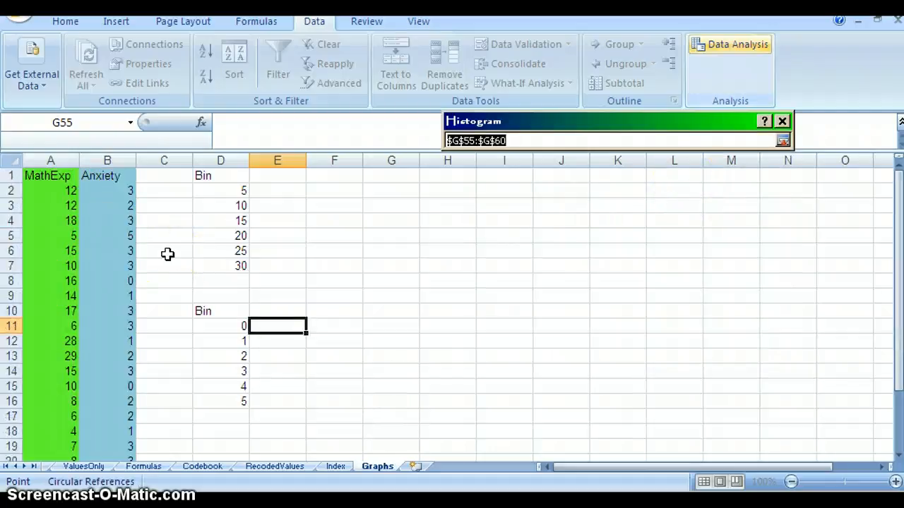
pyautogui.click(220, 189)
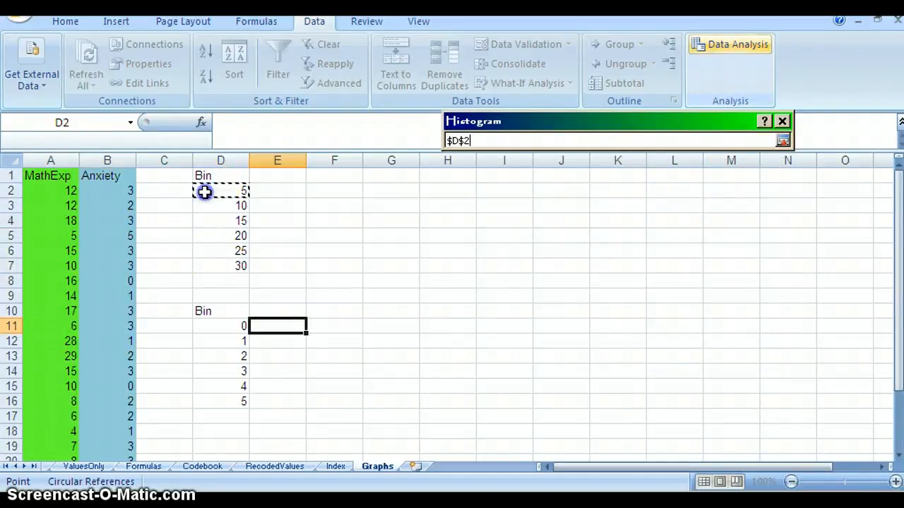
pyautogui.moveTo(220, 191); pyautogui.dragTo(220, 265)
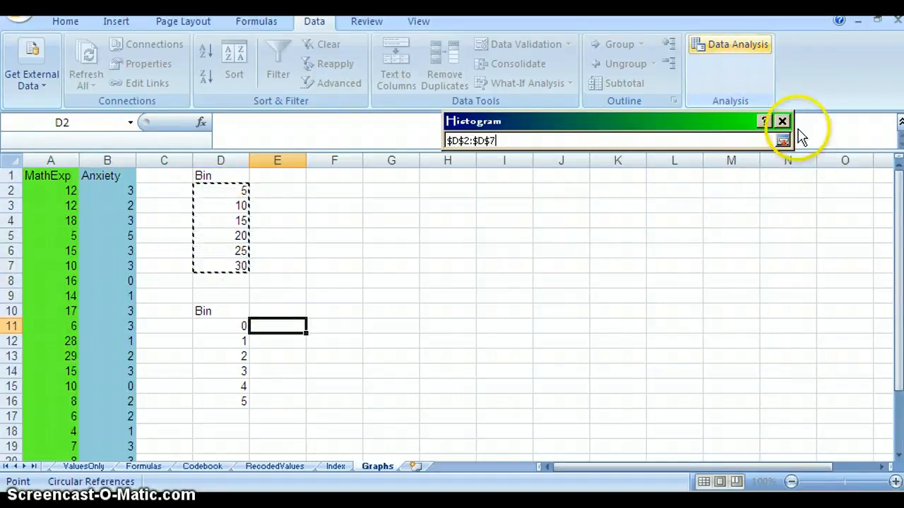
pyautogui.click(782, 140)
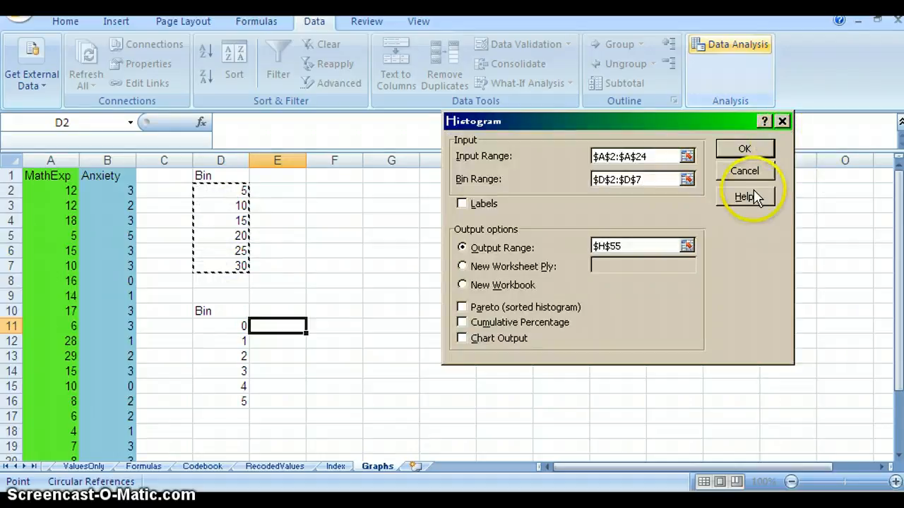
pyautogui.moveTo(472, 247)
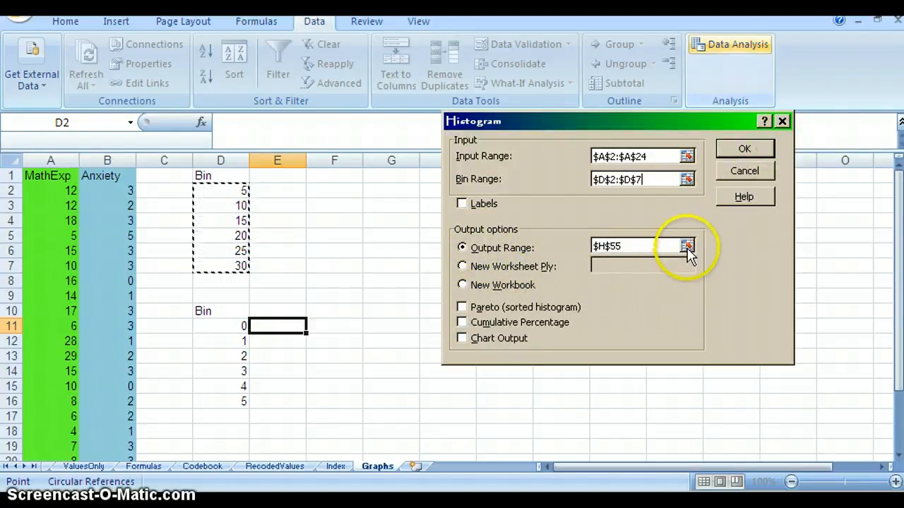
# Place the frequency table output at cell E1 and run the histogram
pyautogui.click(686, 246)
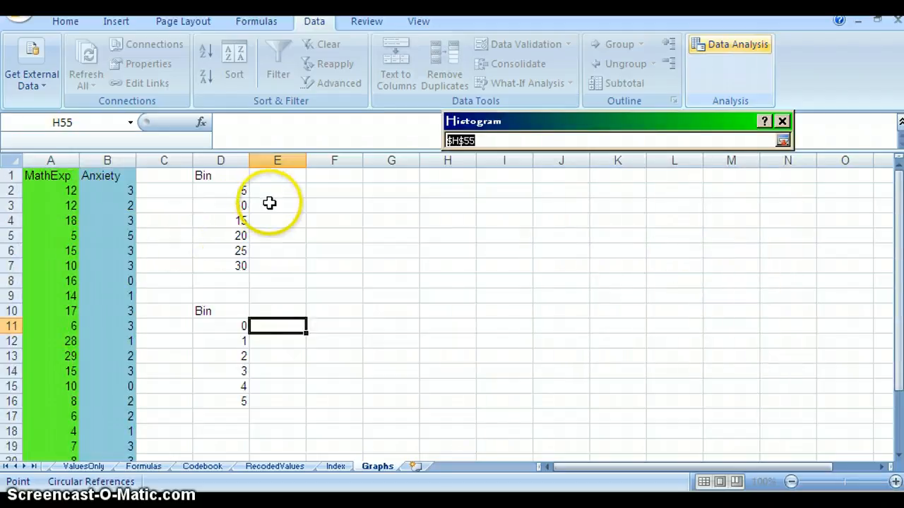
pyautogui.click(277, 175)
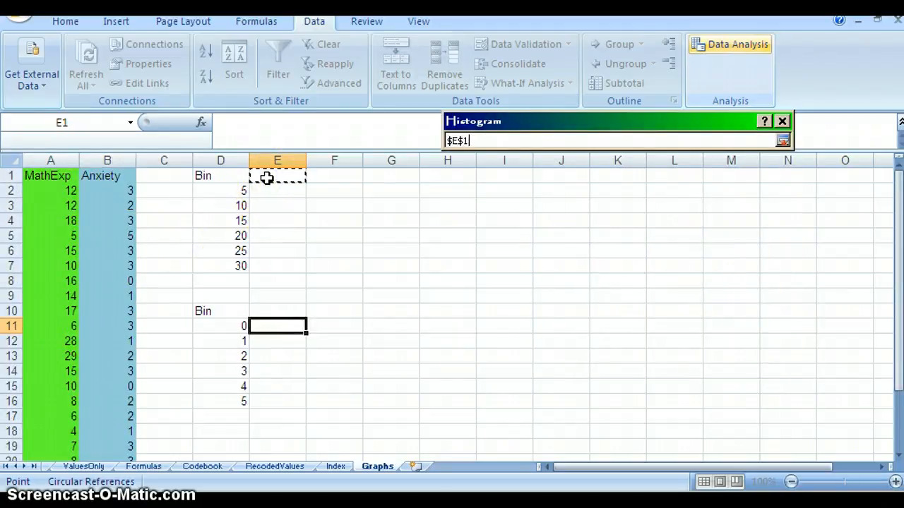
pyautogui.moveTo(754, 141)
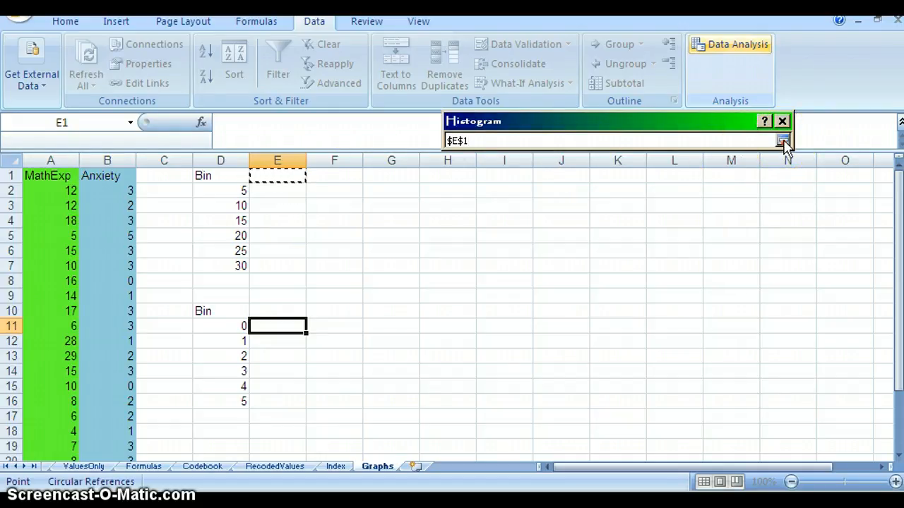
pyautogui.click(783, 141)
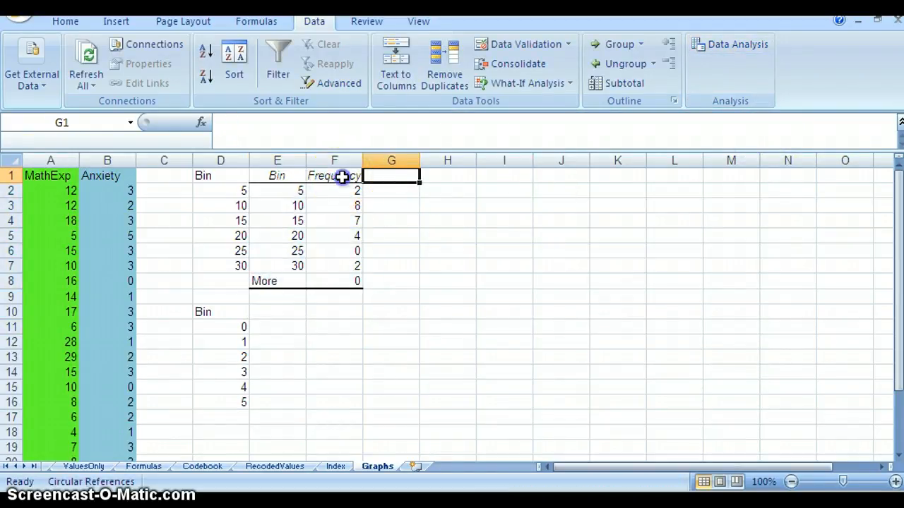
# Replace the Frequency heading in F1 with MathExp, then move to the Anxiety data in column B
pyautogui.click(334, 175)
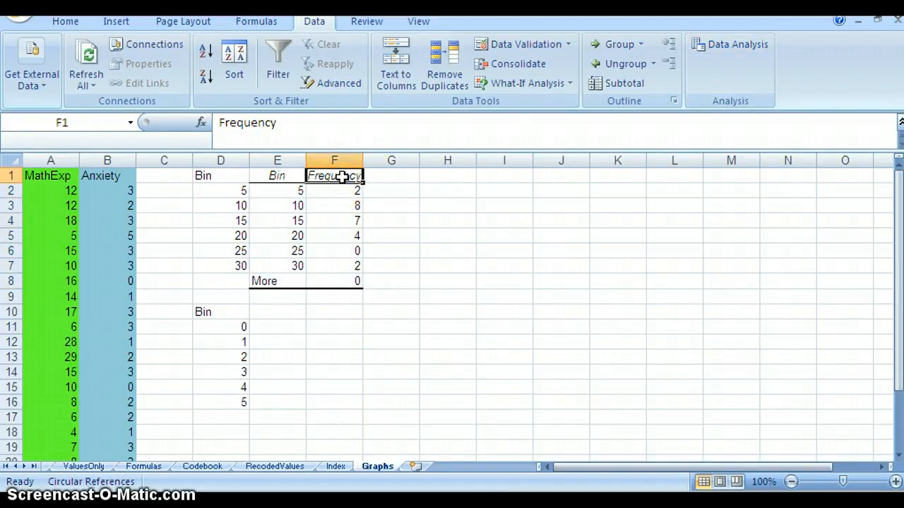
pyautogui.write('MathExp')
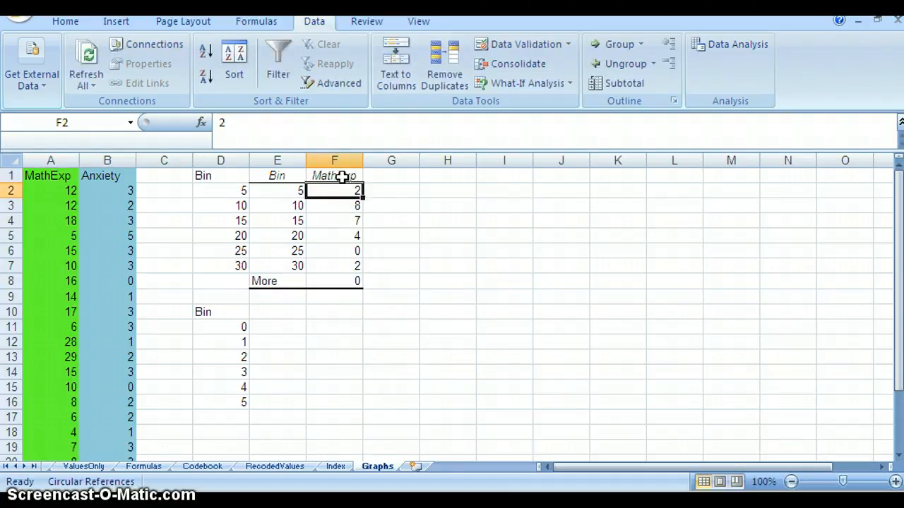
pyautogui.scroll(-3)
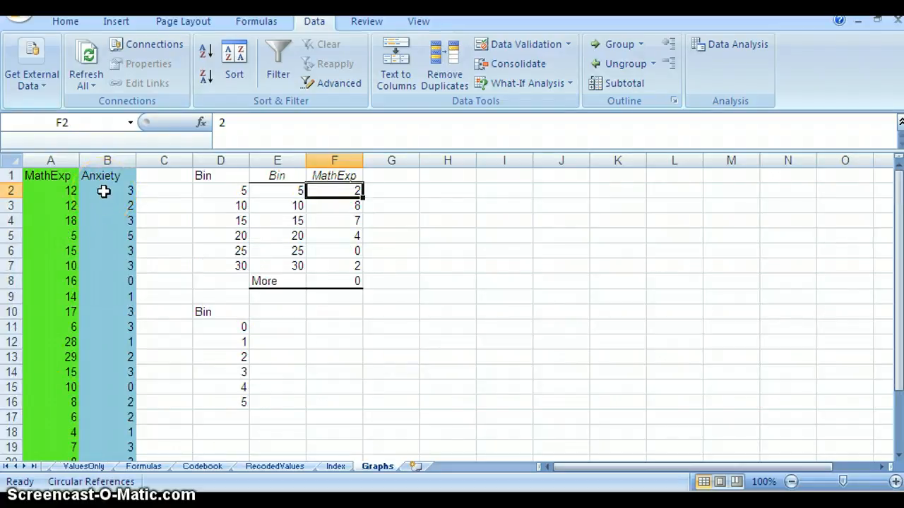
pyautogui.click(108, 189)
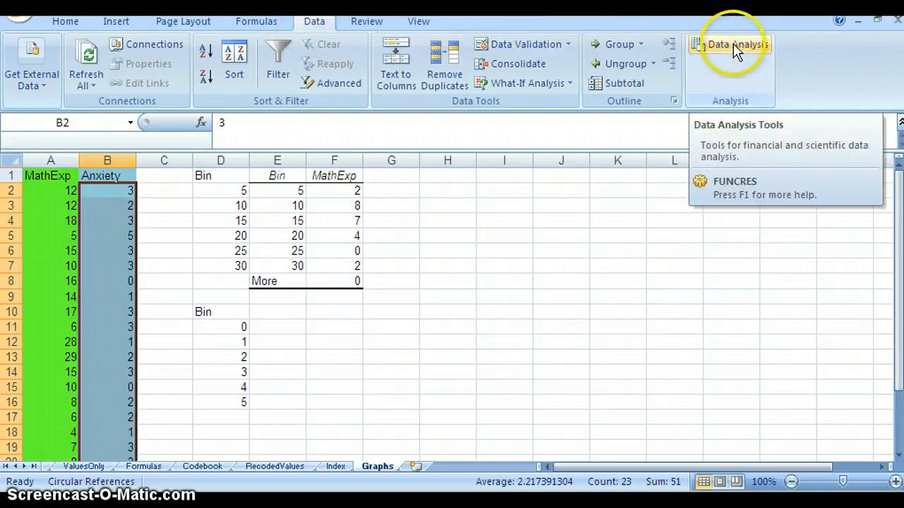
# Run a second Histogram with input B2:B24, bins D11:D16 and output at E10 for the Anxiety scores
pyautogui.click(729, 44)
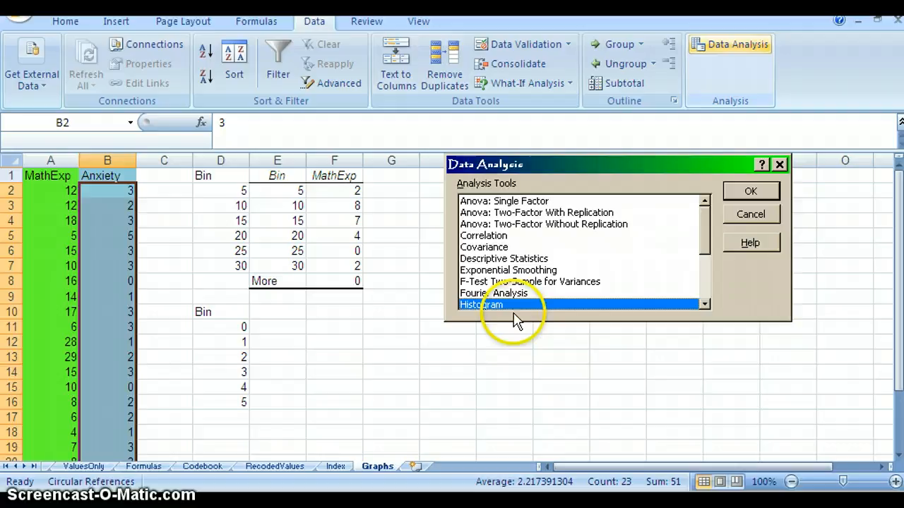
pyautogui.click(750, 191)
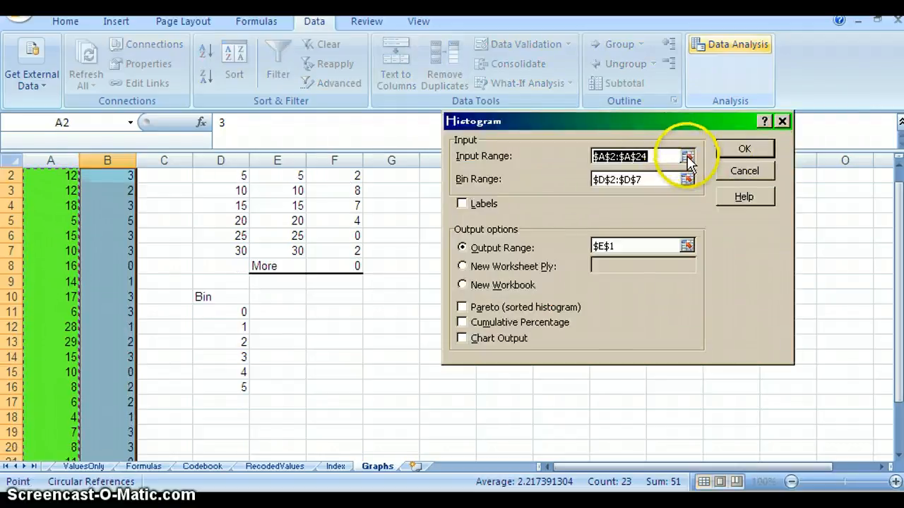
pyautogui.click(689, 155)
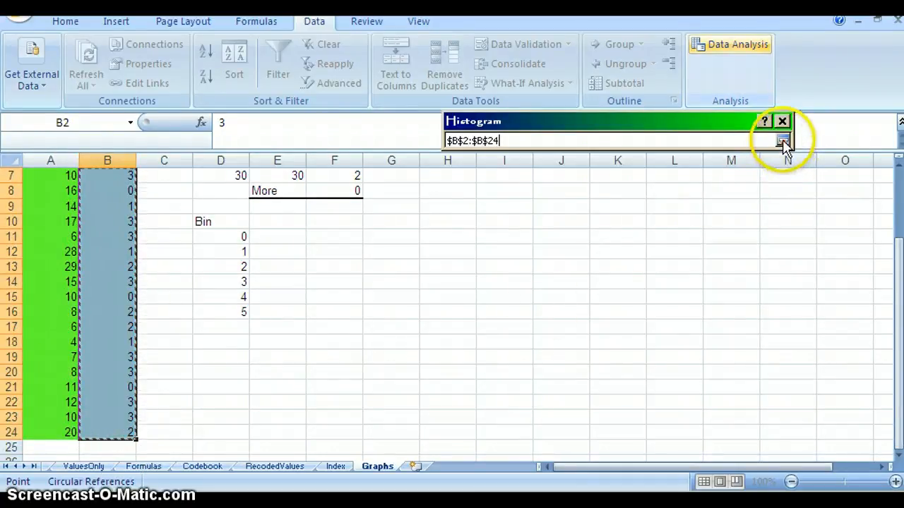
pyautogui.click(783, 140)
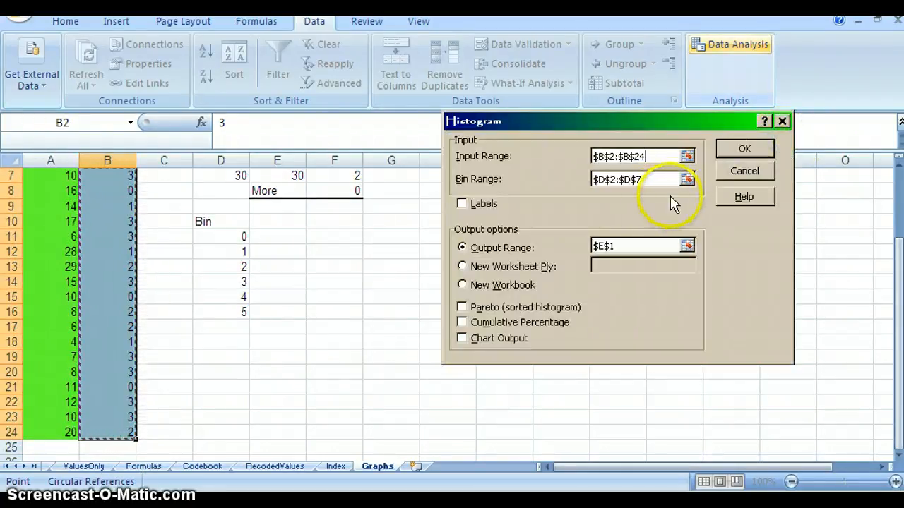
pyautogui.click(686, 178)
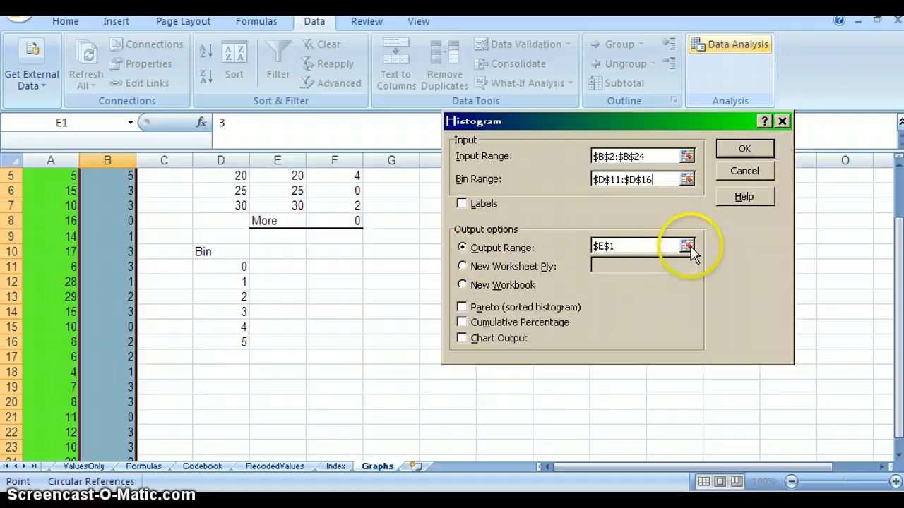
pyautogui.click(686, 245)
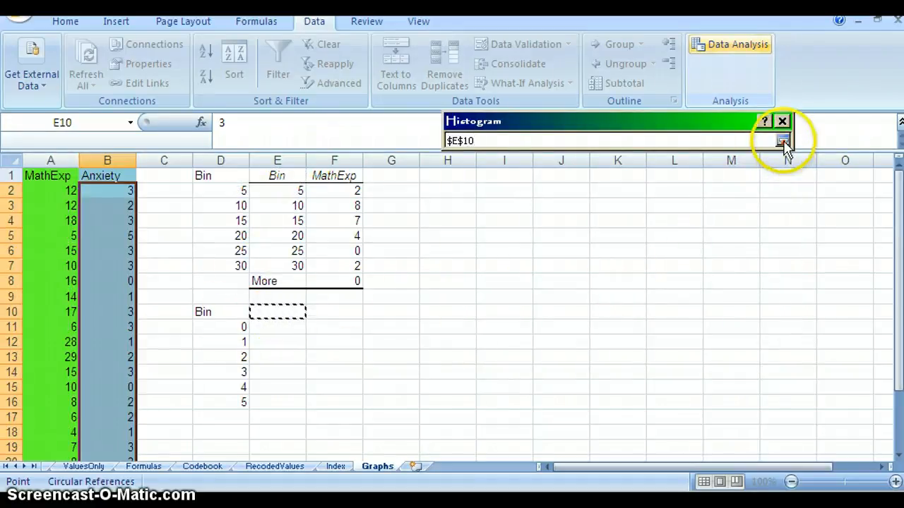
pyautogui.click(782, 140)
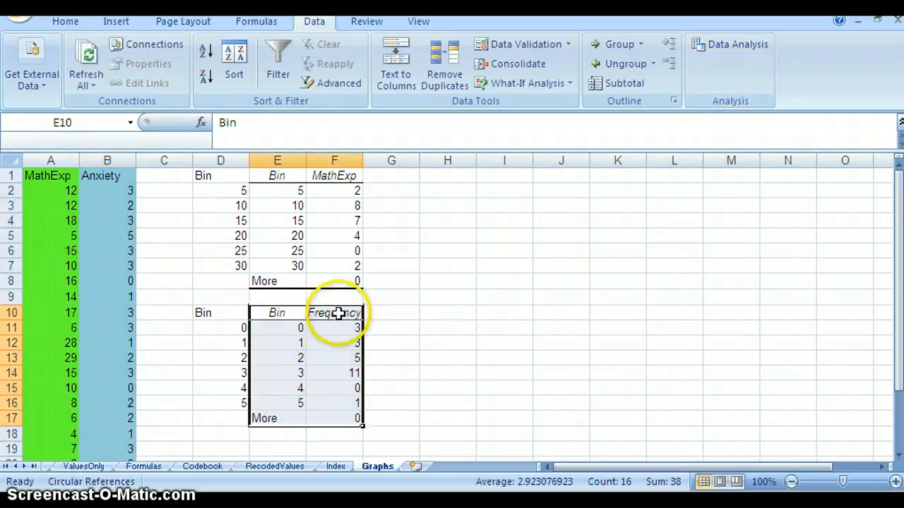
# Replace the Frequency heading in F10 with Anxiety
pyautogui.click(333, 314)
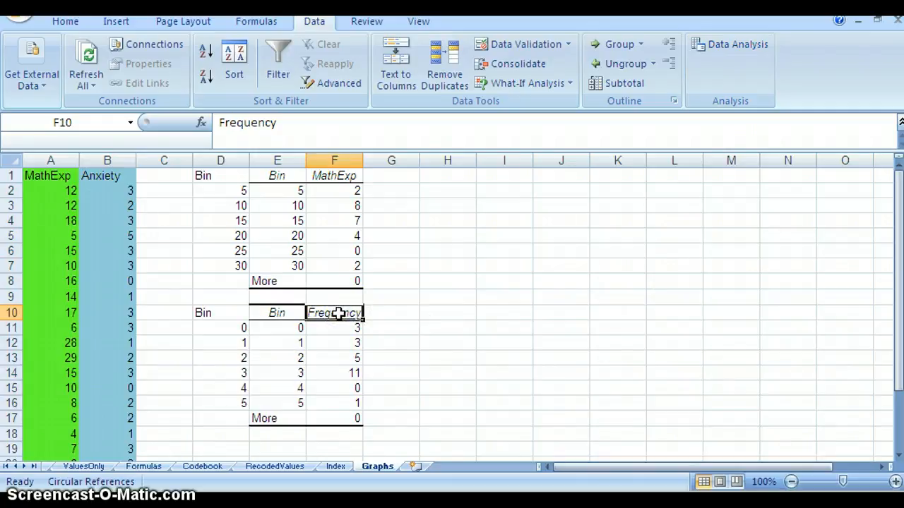
pyautogui.write('Anxi')
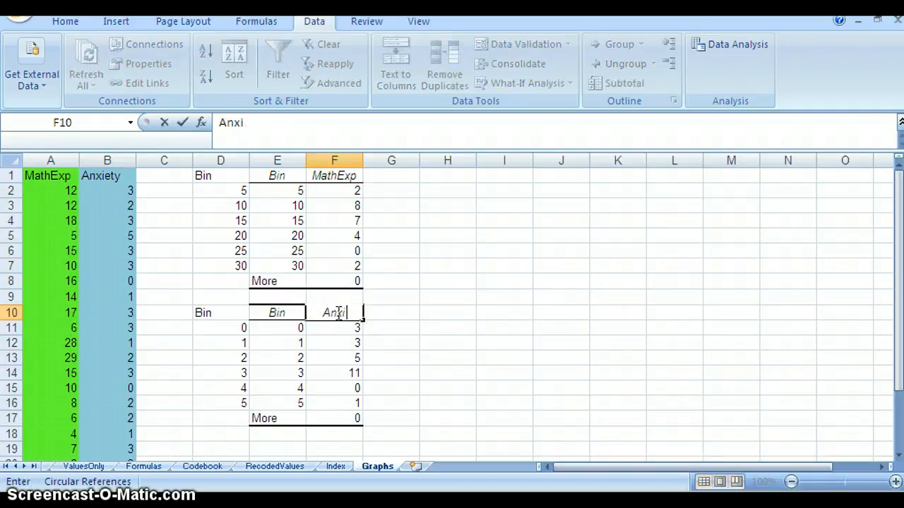
pyautogui.write('ety')
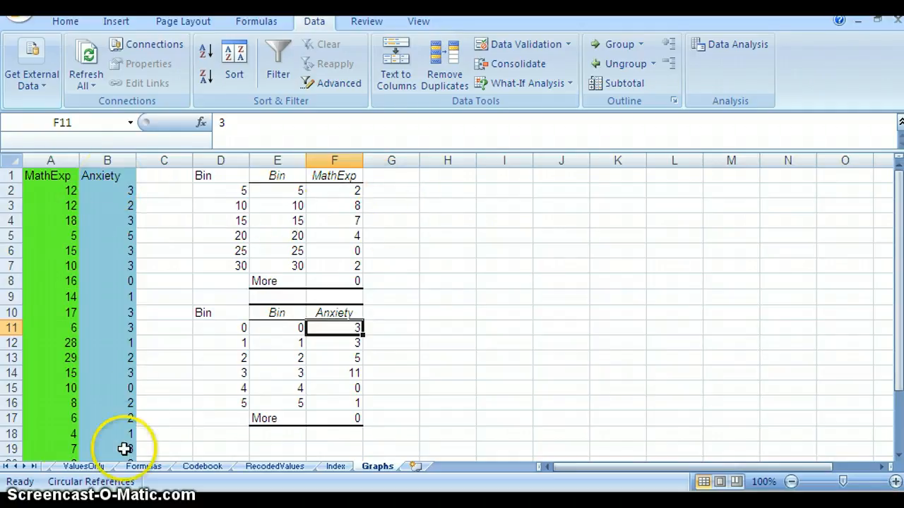
pyautogui.click(163, 189)
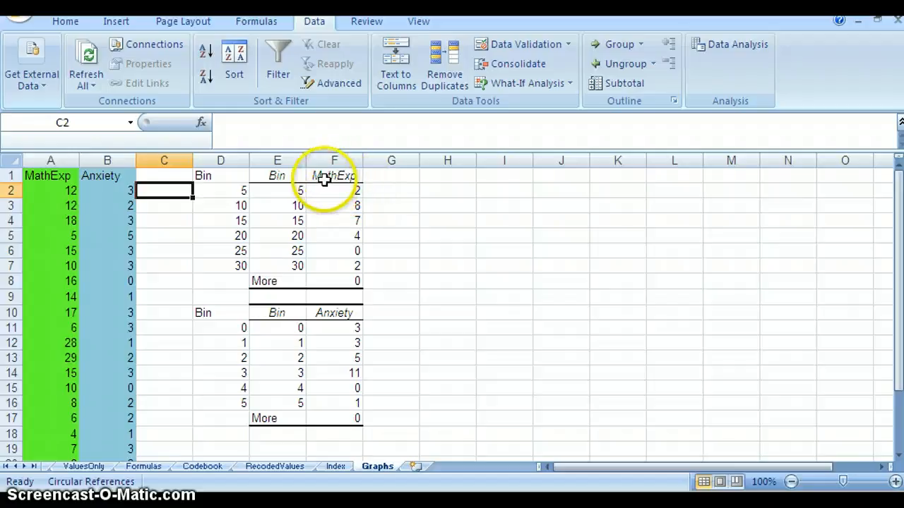
# Chart F1:F7 as a 2-D clustered column chart titled MathExp and move it right of the tables
pyautogui.click(333, 175)
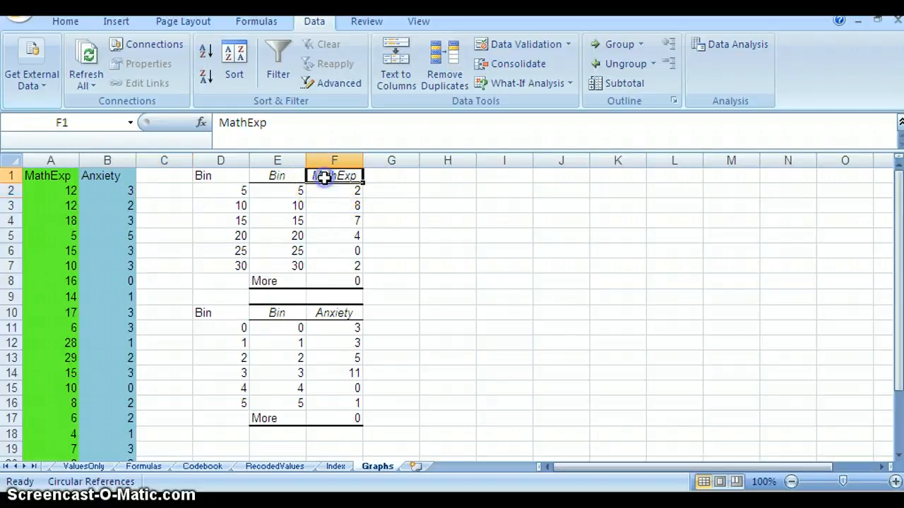
pyautogui.moveTo(334, 175); pyautogui.dragTo(334, 251)
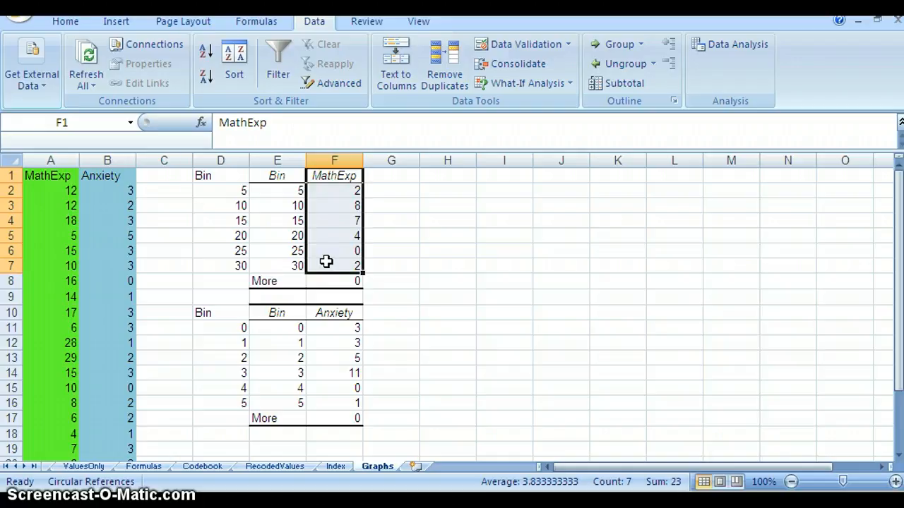
pyautogui.moveTo(116, 21)
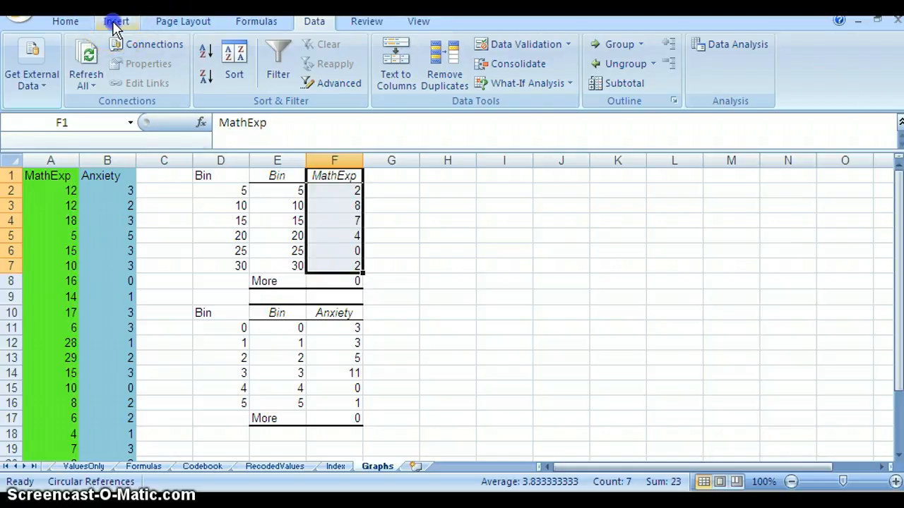
pyautogui.click(116, 22)
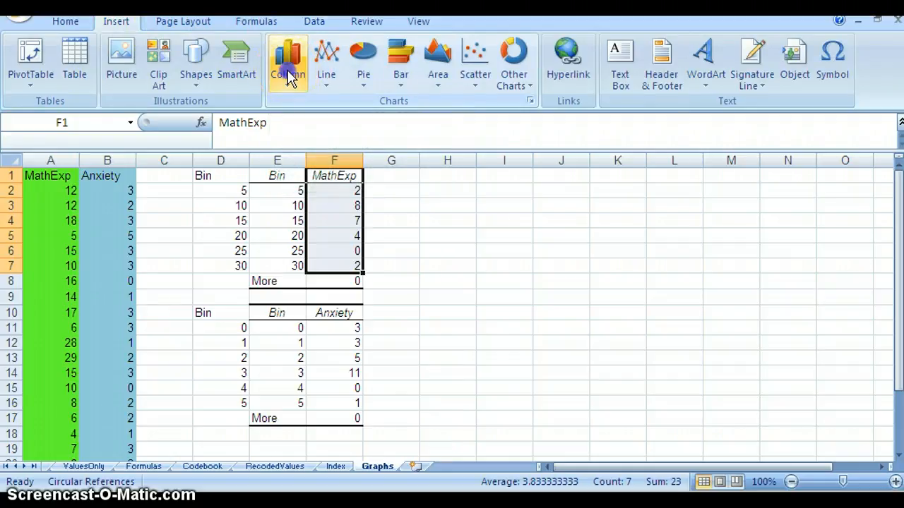
pyautogui.click(289, 64)
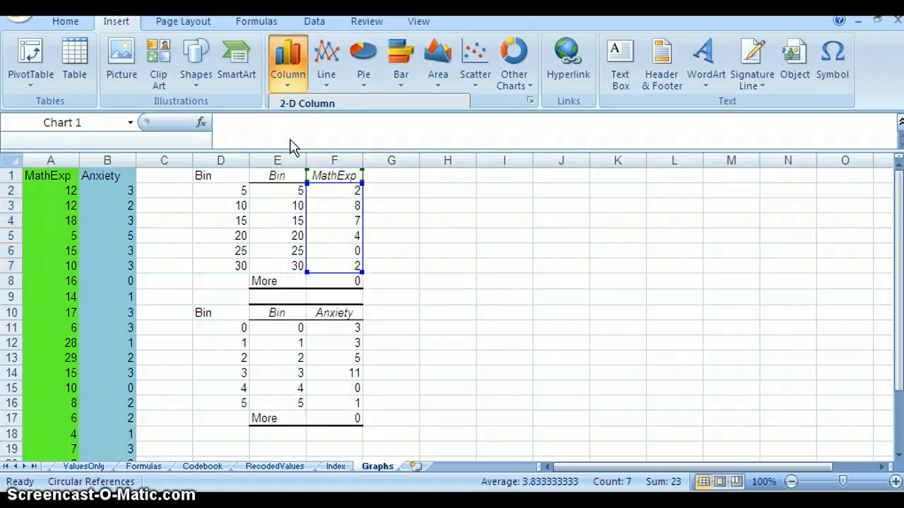
pyautogui.click(286, 56)
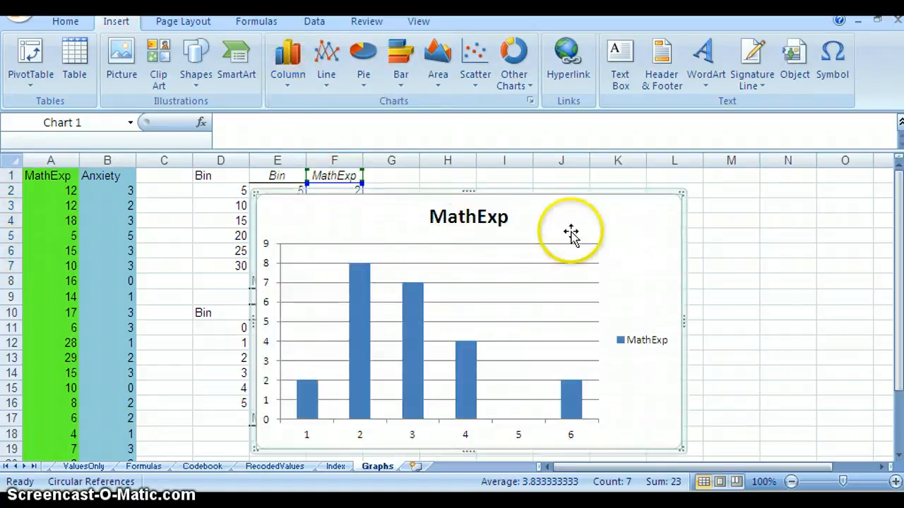
pyautogui.click(571, 232)
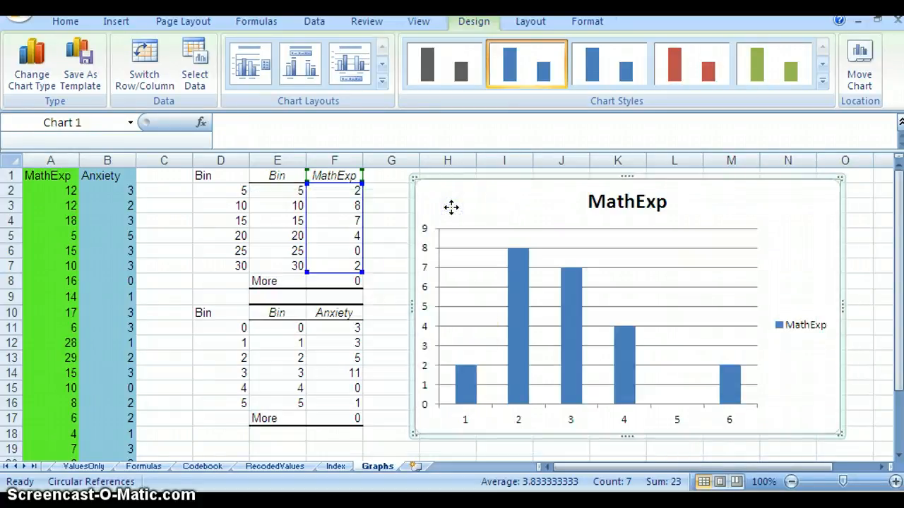
pyautogui.moveTo(691, 343)
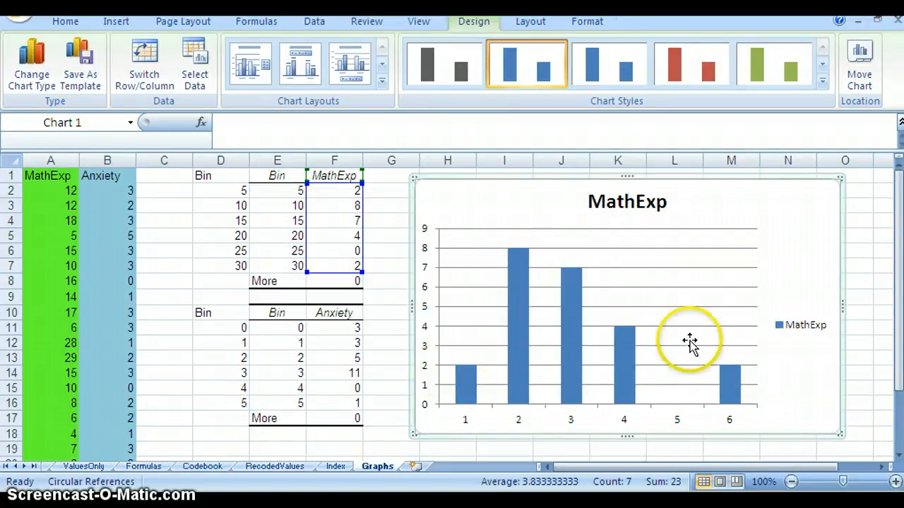
pyautogui.moveTo(463, 339)
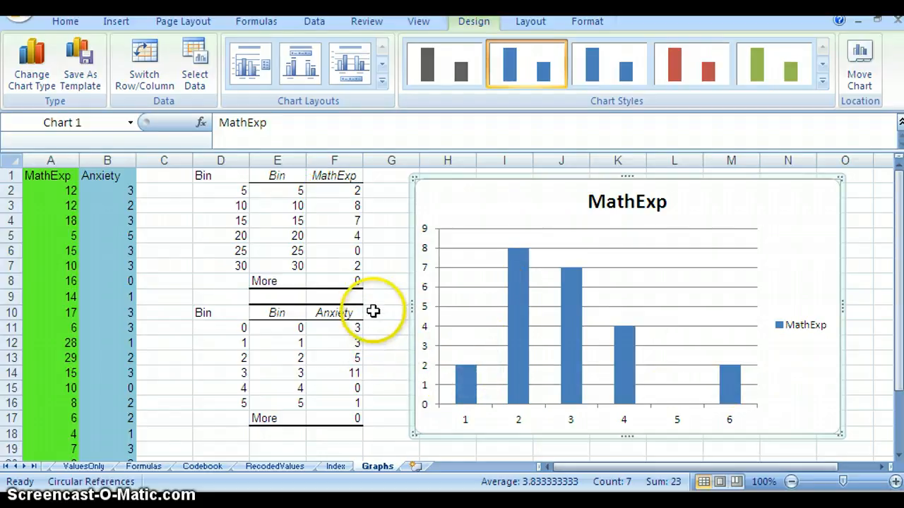
# Leave the chart and select the Anxiety heading and counts in F10:F16
pyautogui.click(391, 312)
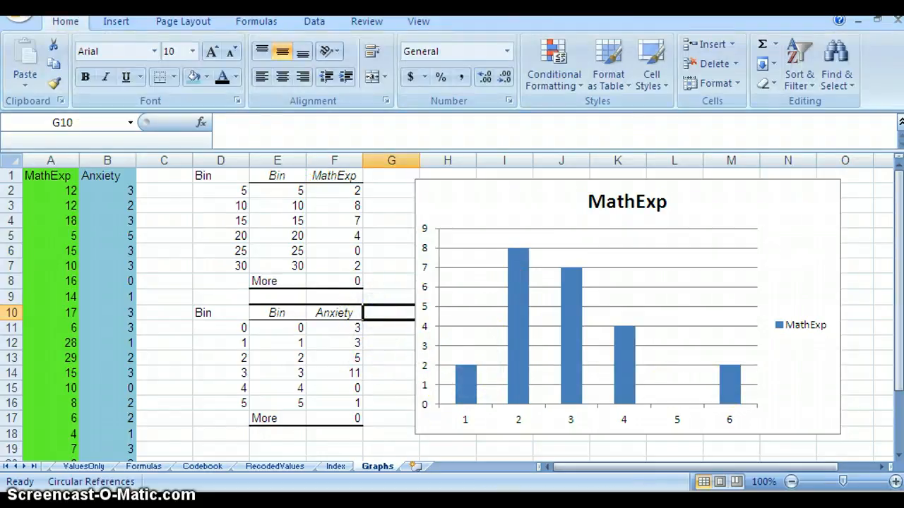
pyautogui.scroll(-3)
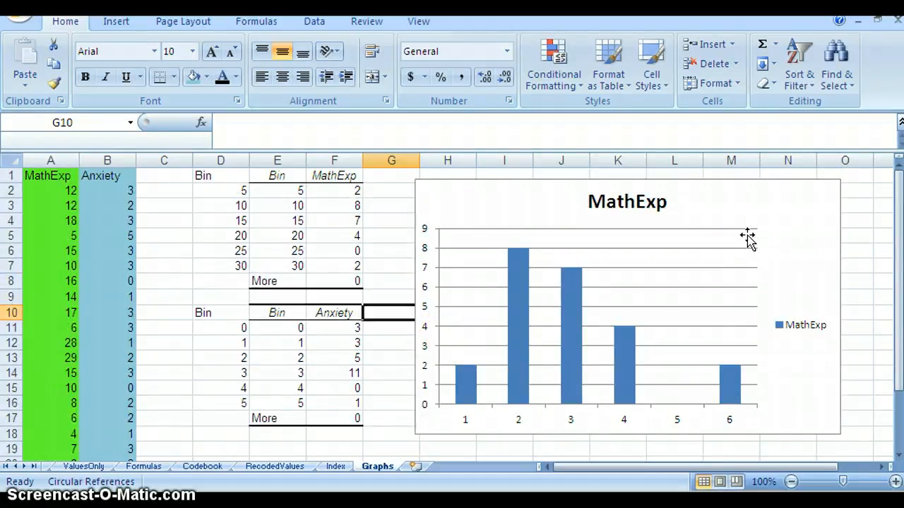
pyautogui.scroll(-3)
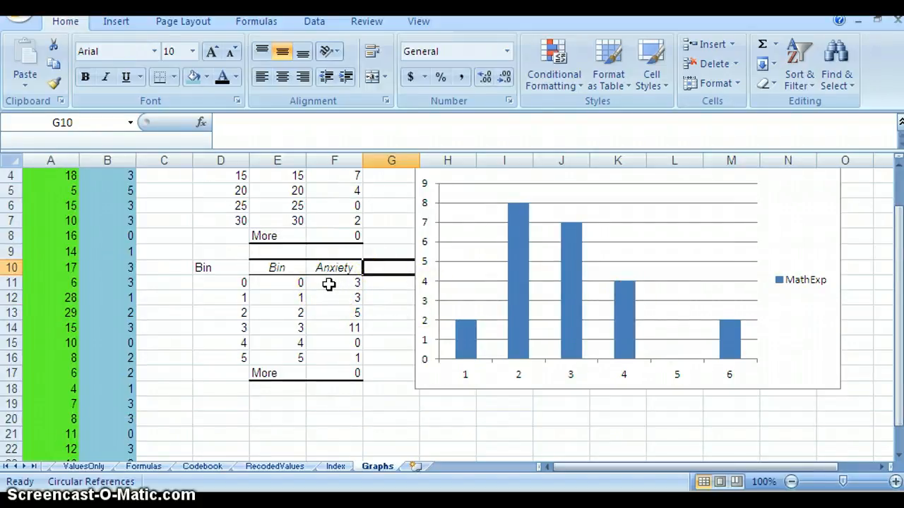
pyautogui.click(333, 268)
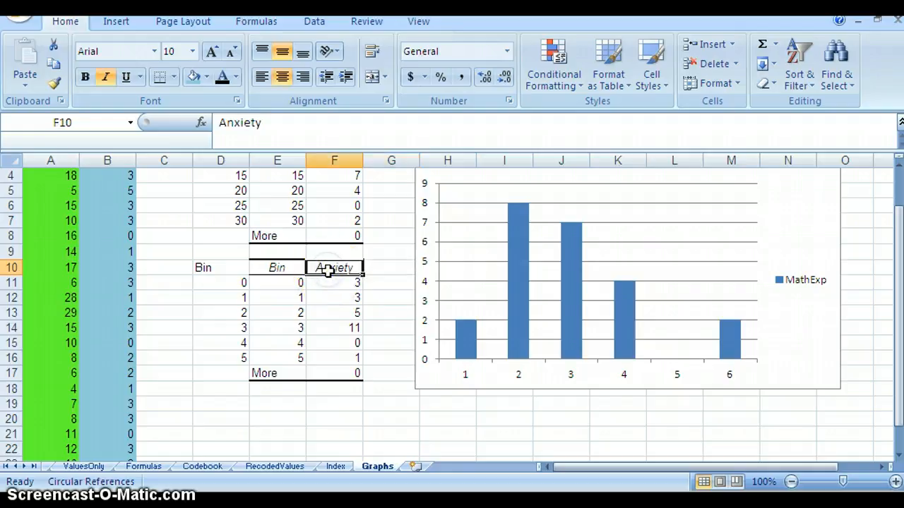
pyautogui.click(333, 282)
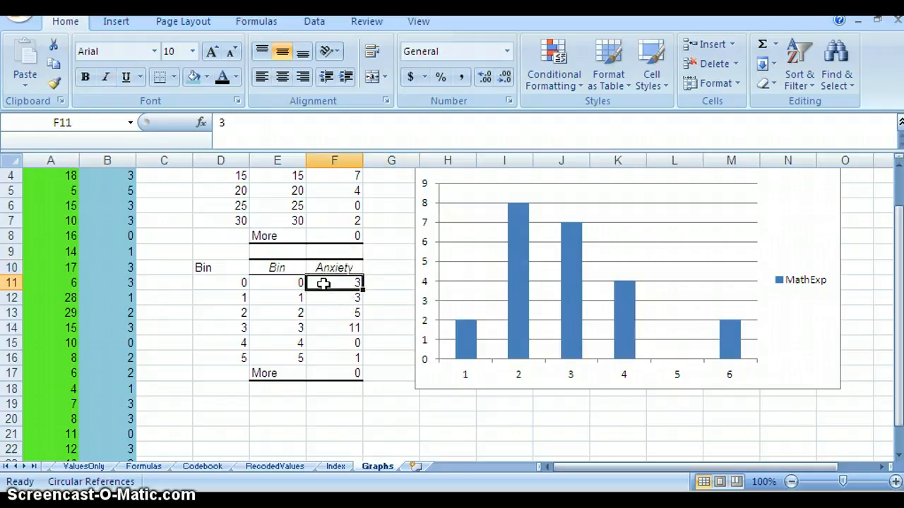
pyautogui.click(334, 267)
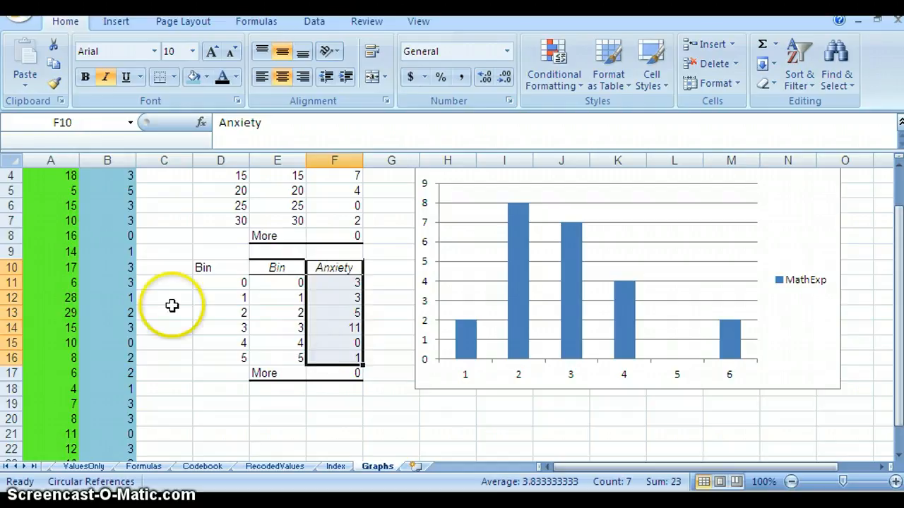
# Insert a 2-D clustered column chart of the Anxiety counts
pyautogui.click(116, 21)
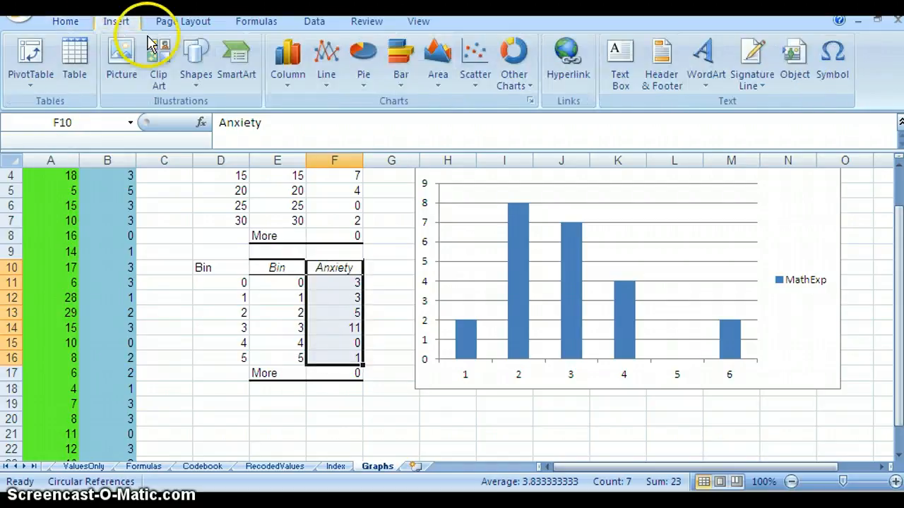
pyautogui.click(288, 57)
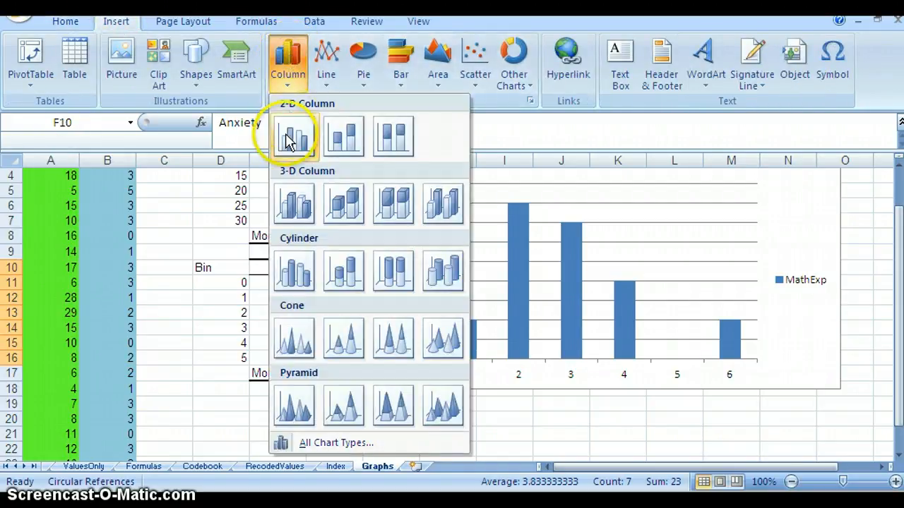
pyautogui.click(293, 134)
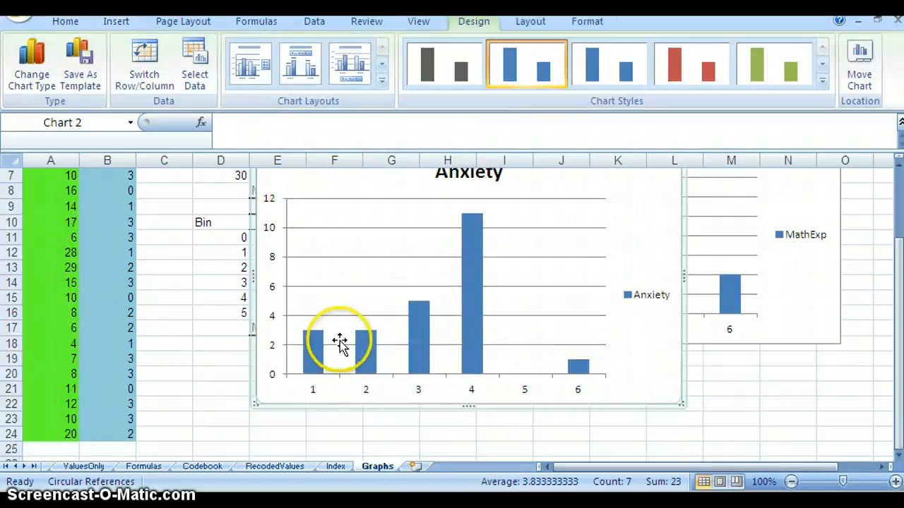
pyautogui.moveTo(302, 187)
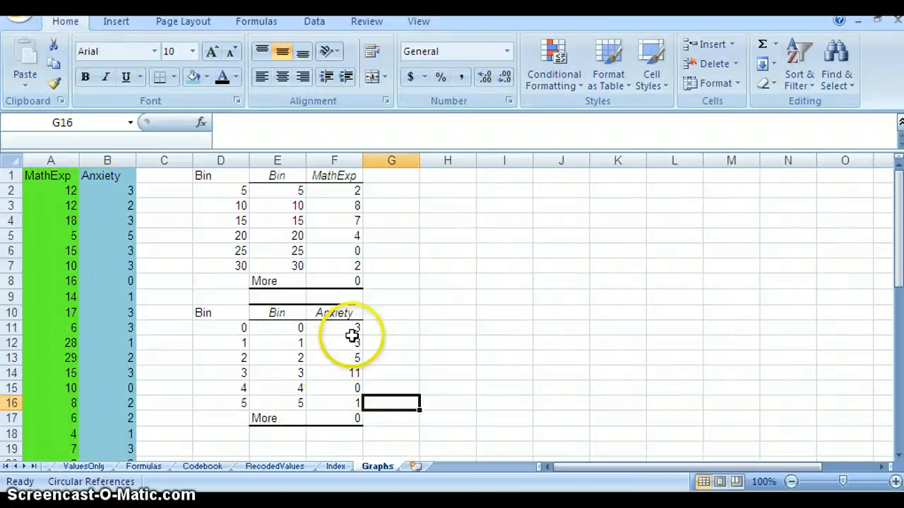
pyautogui.moveTo(346, 311)
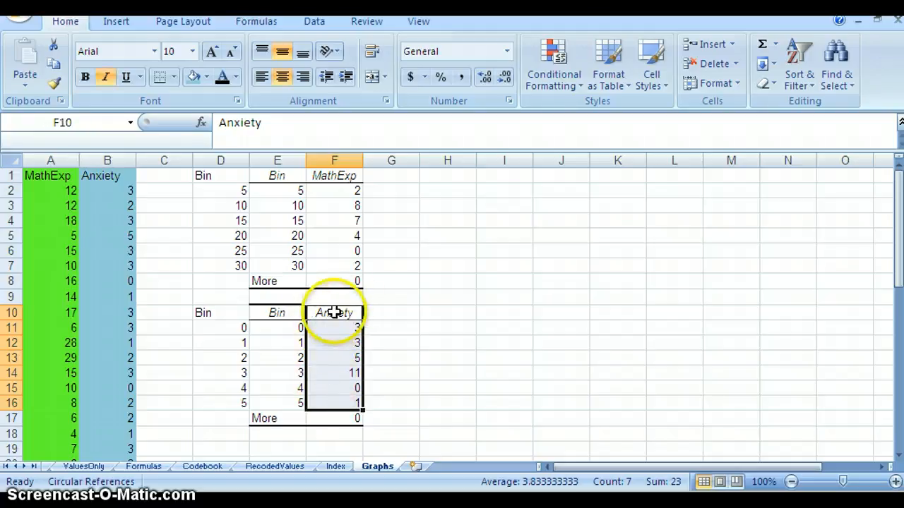
# Copy F10:F16 and paste it as values only into G1 beside the MathExp counts
pyautogui.rightClick(334, 312)
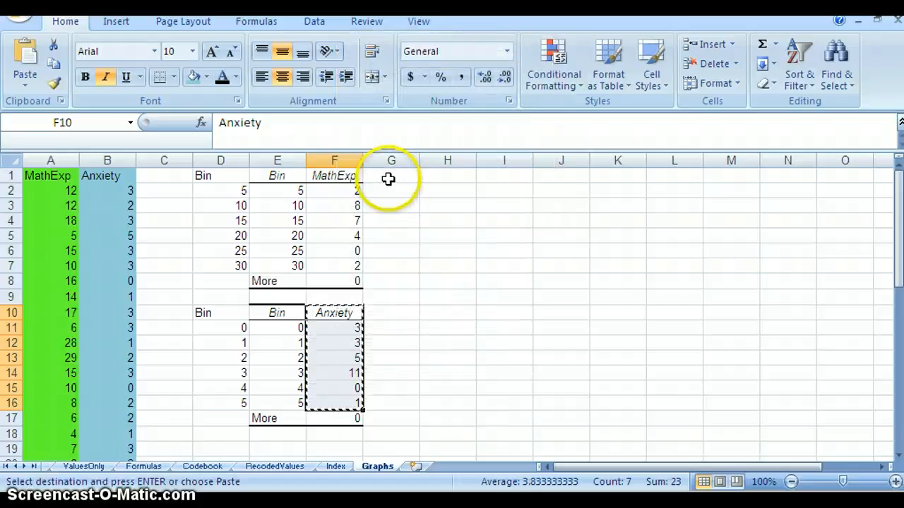
pyautogui.click(391, 175)
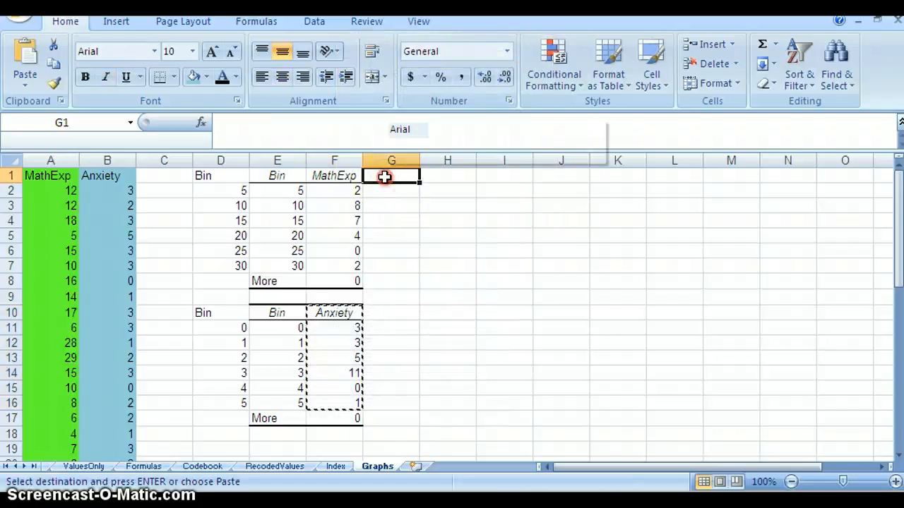
pyautogui.rightClick(391, 176)
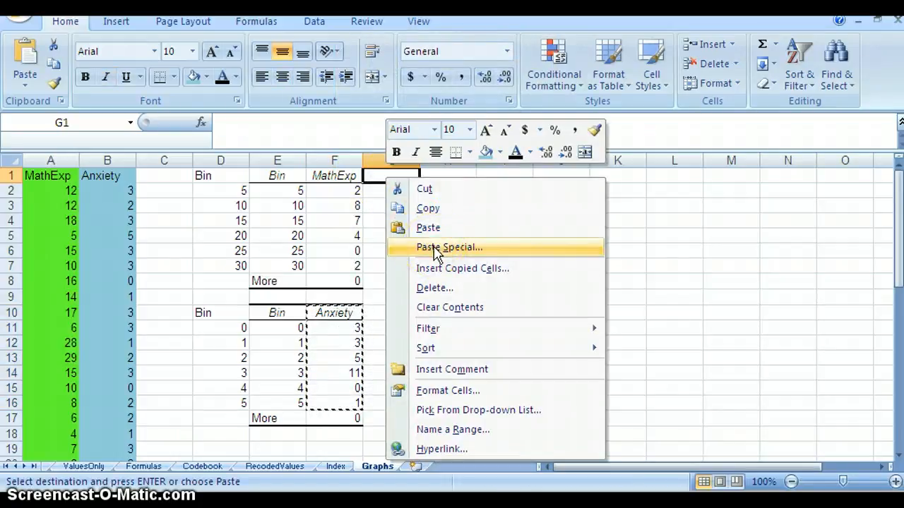
pyautogui.click(449, 248)
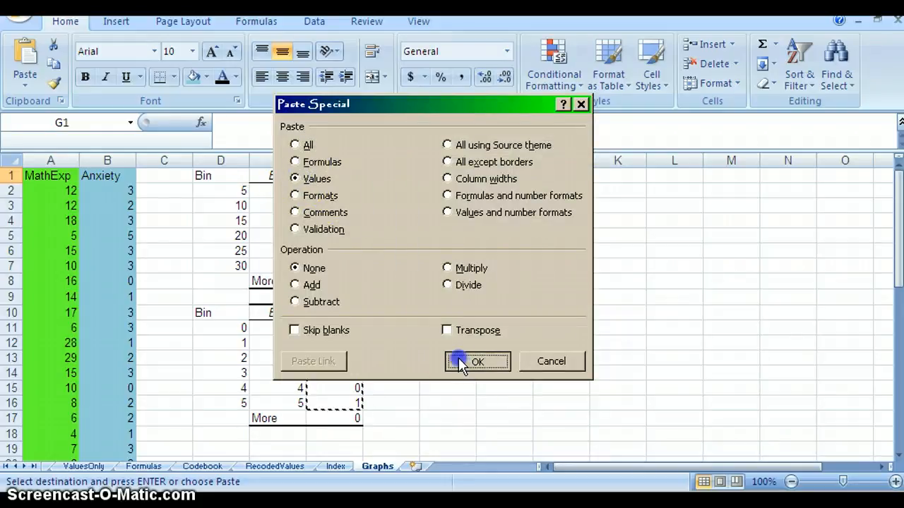
pyautogui.click(477, 361)
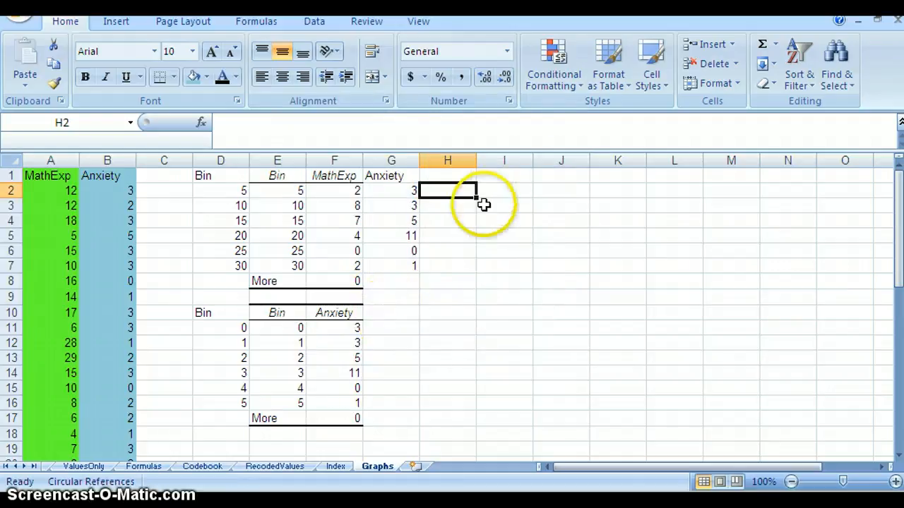
pyautogui.moveTo(401, 249)
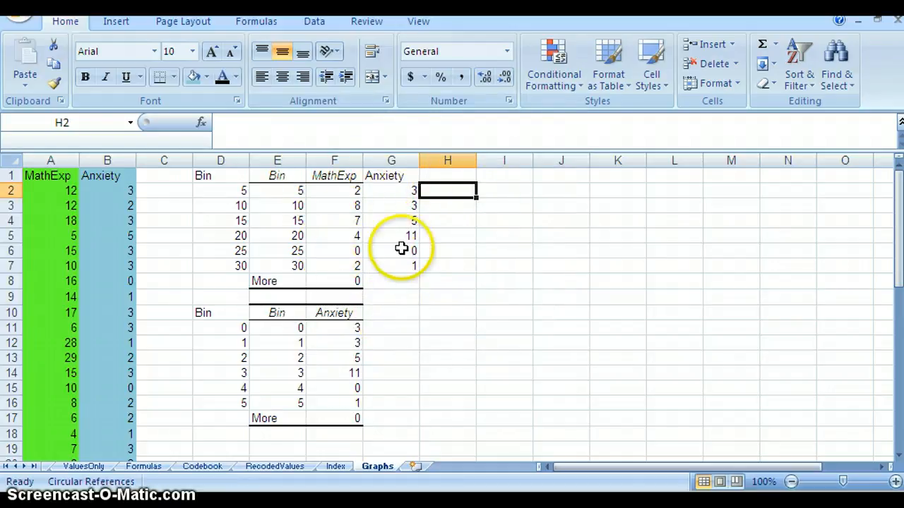
# Chart F1:G7 as a 2-D clustered column chart comparing MathExp and Anxiety counts
pyautogui.click(333, 175)
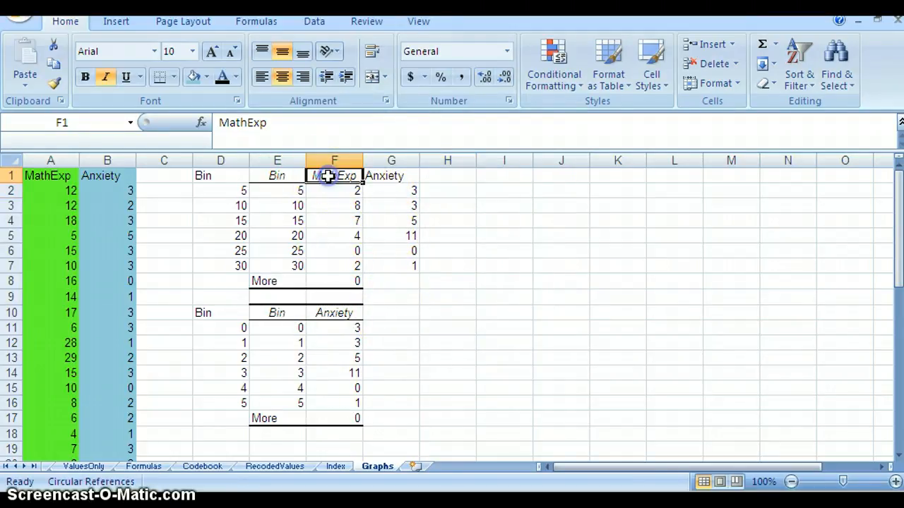
pyautogui.moveTo(333, 176); pyautogui.dragTo(391, 265)
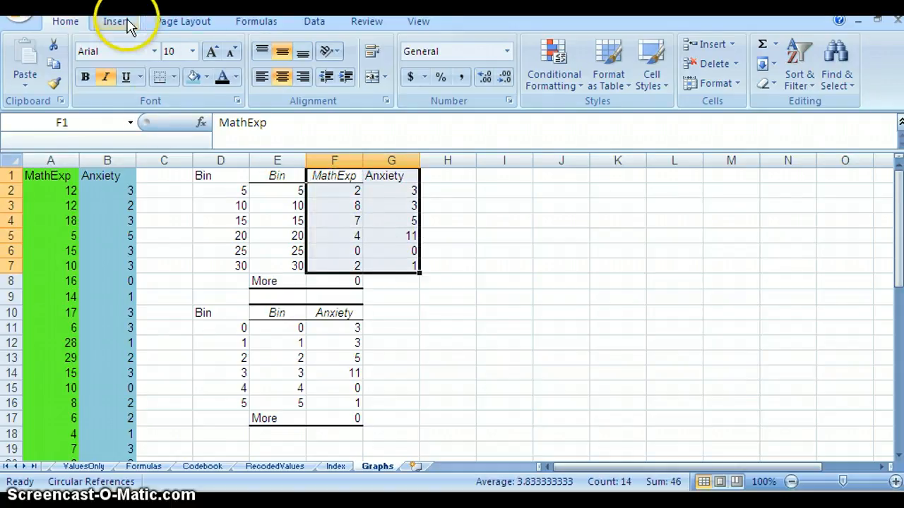
pyautogui.click(116, 21)
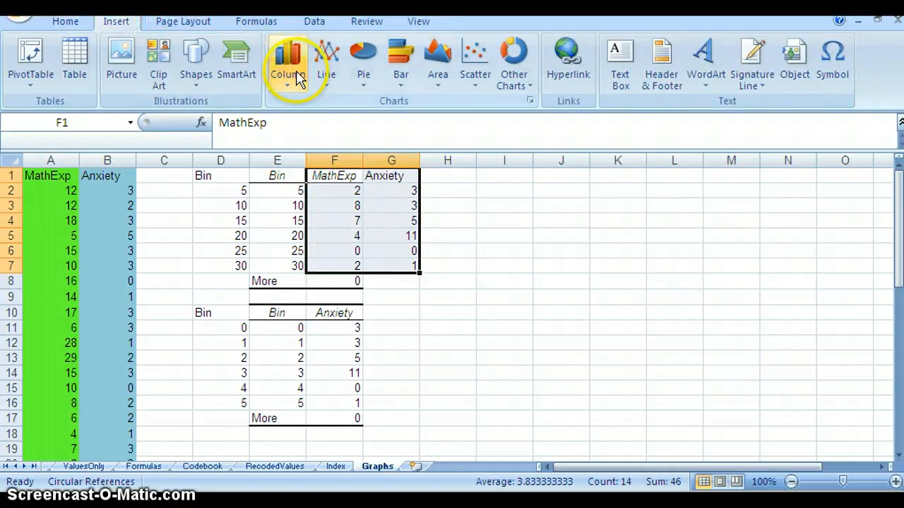
pyautogui.click(288, 64)
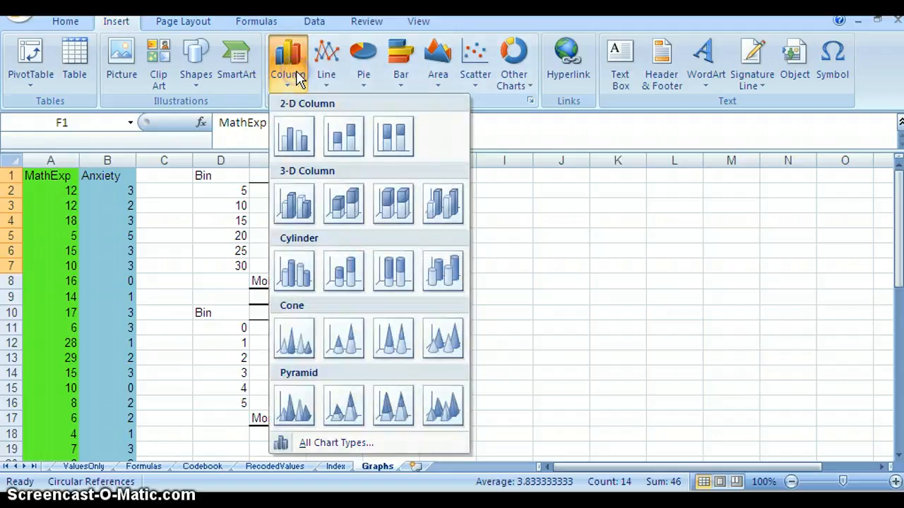
pyautogui.click(294, 135)
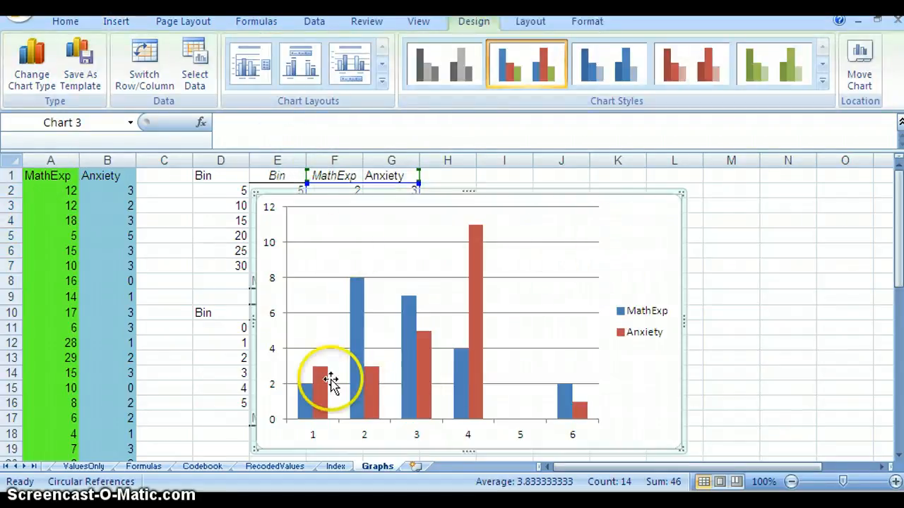
pyautogui.moveTo(314, 403)
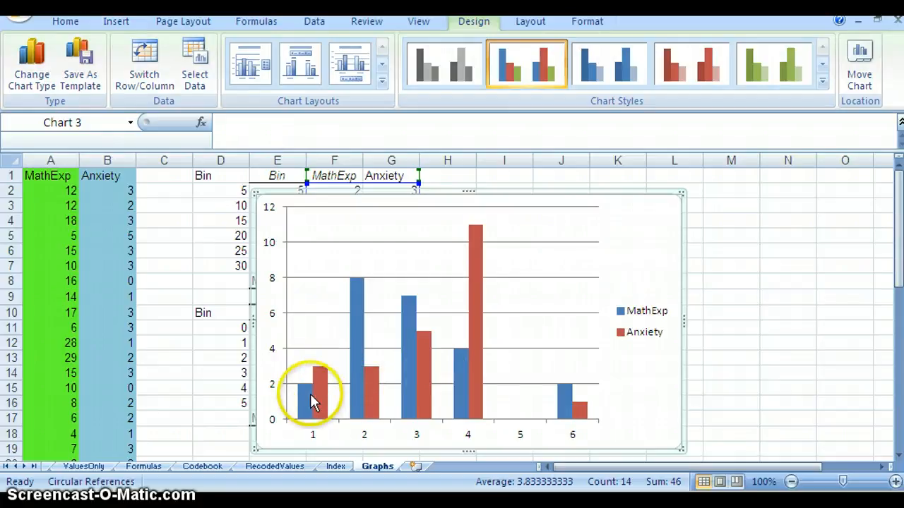
pyautogui.moveTo(295, 412)
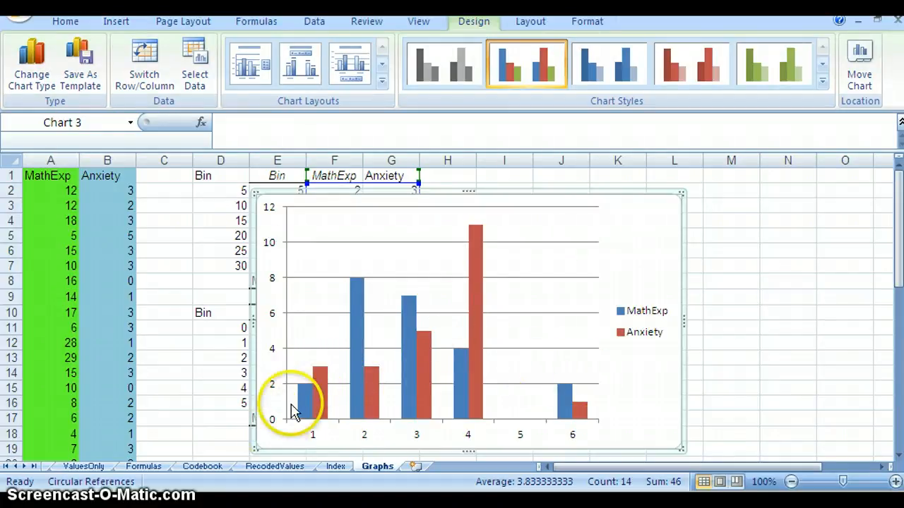
pyautogui.moveTo(376, 295)
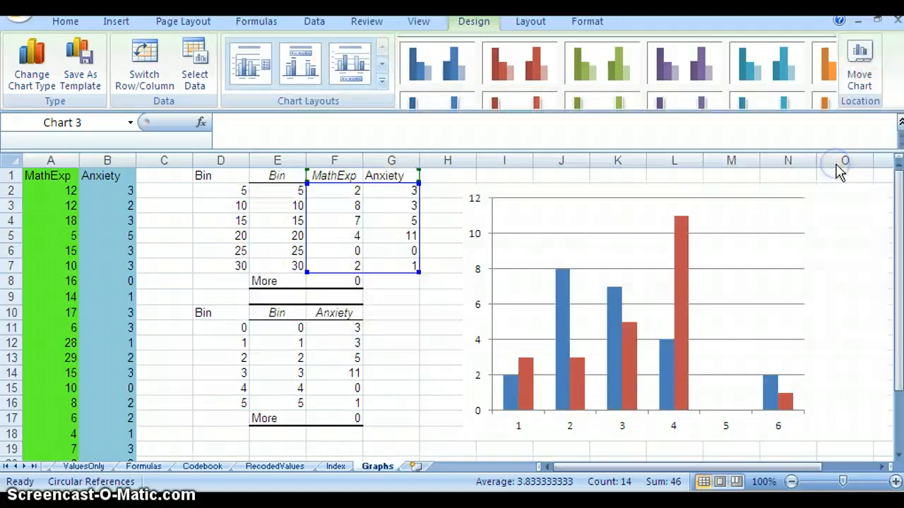
# Apply an orange chart style and fill the MathExp bars dark red
pyautogui.click(690, 63)
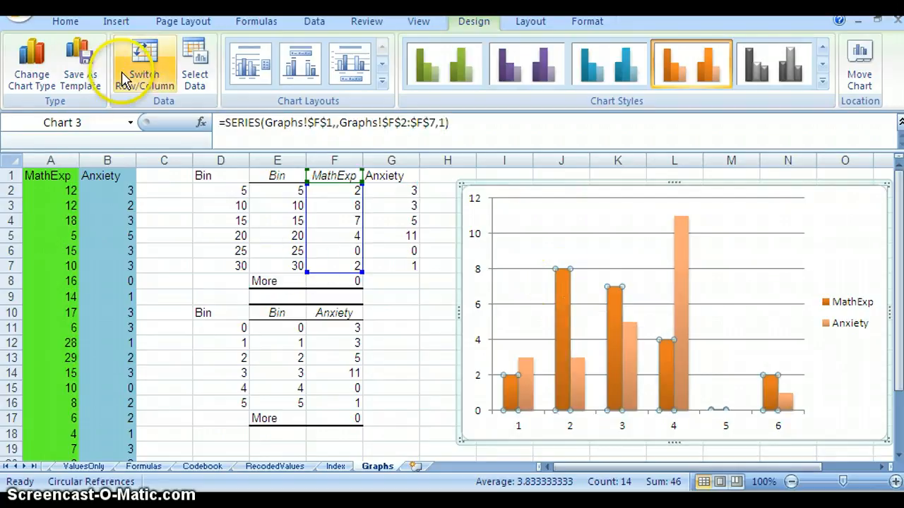
pyautogui.click(65, 21)
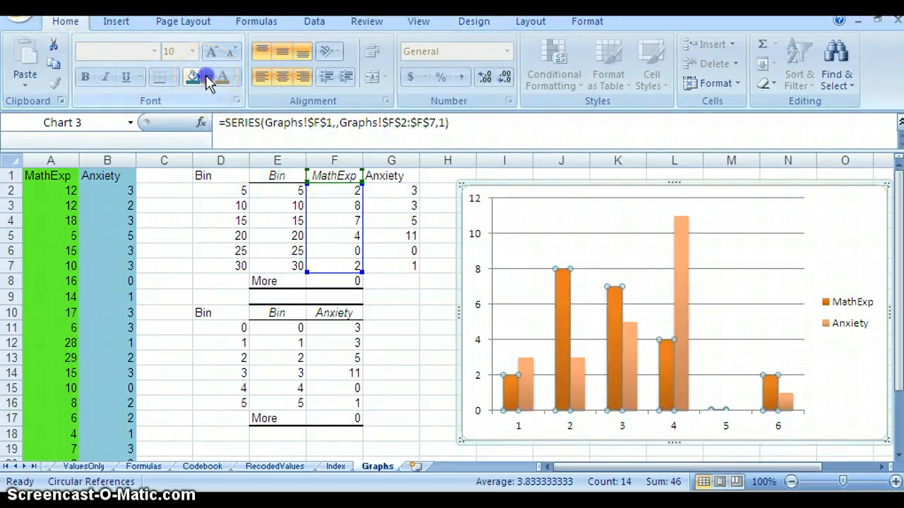
pyautogui.click(206, 76)
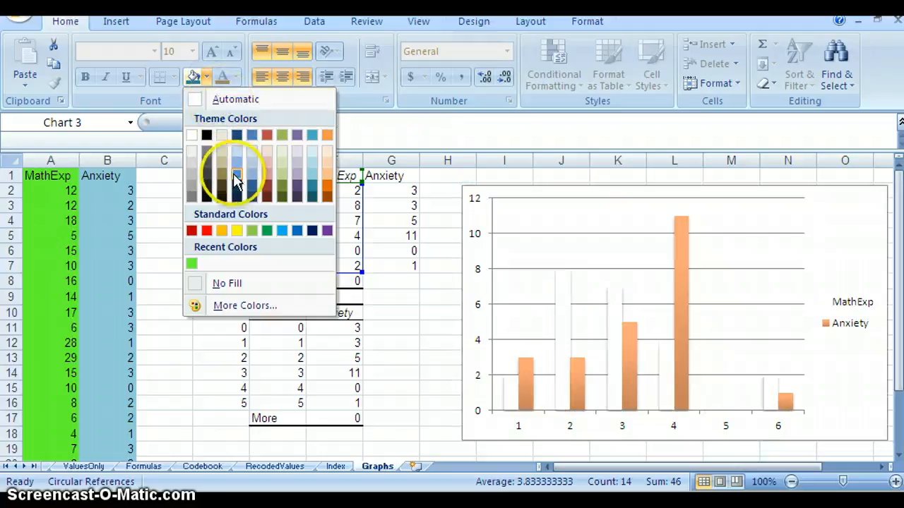
pyautogui.click(235, 178)
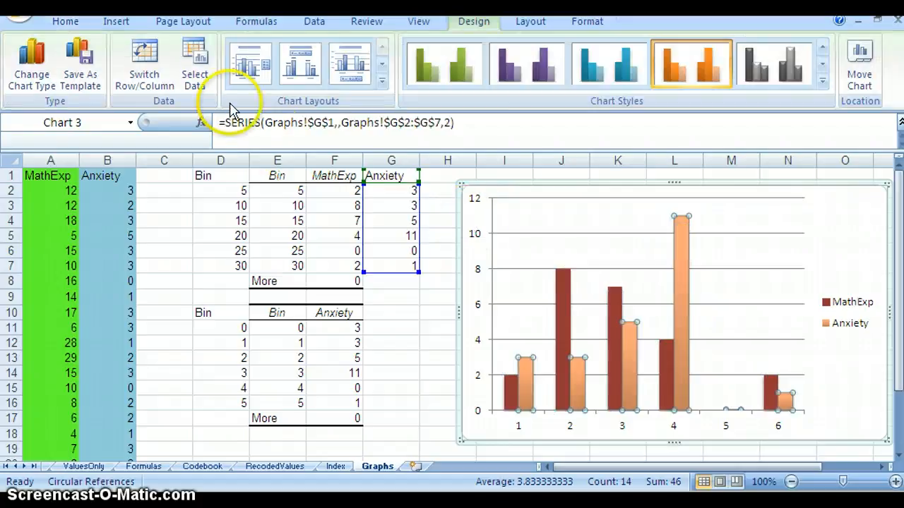
# Fill the Anxiety bars bright orange and deselect the chart to view the result
pyautogui.click(65, 21)
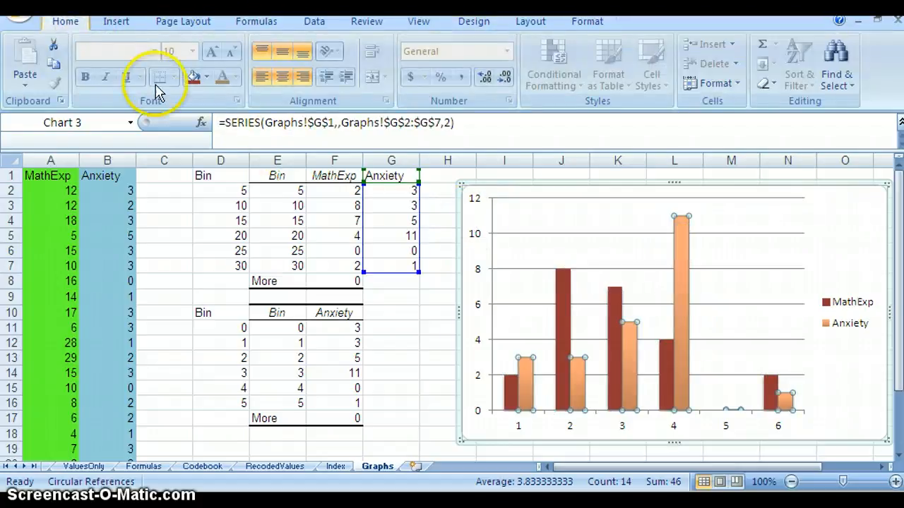
pyautogui.click(206, 77)
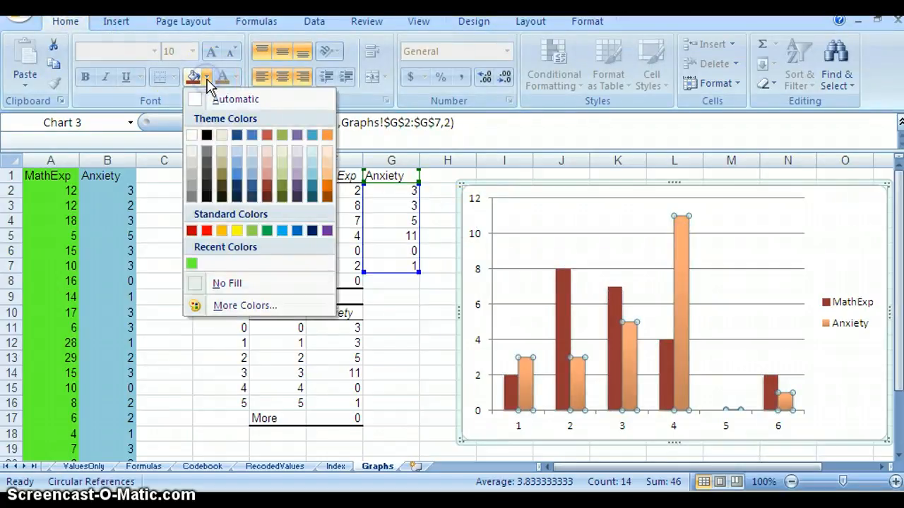
pyautogui.click(326, 190)
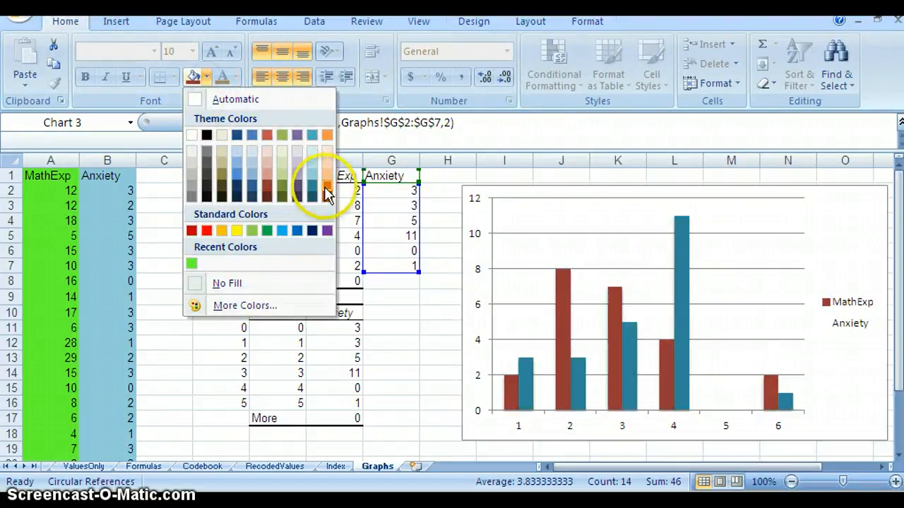
pyautogui.click(327, 186)
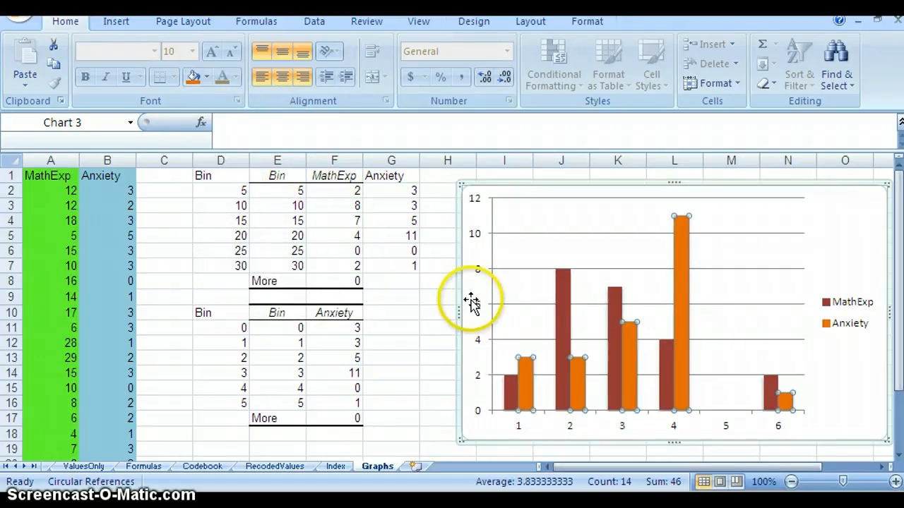
pyautogui.click(447, 359)
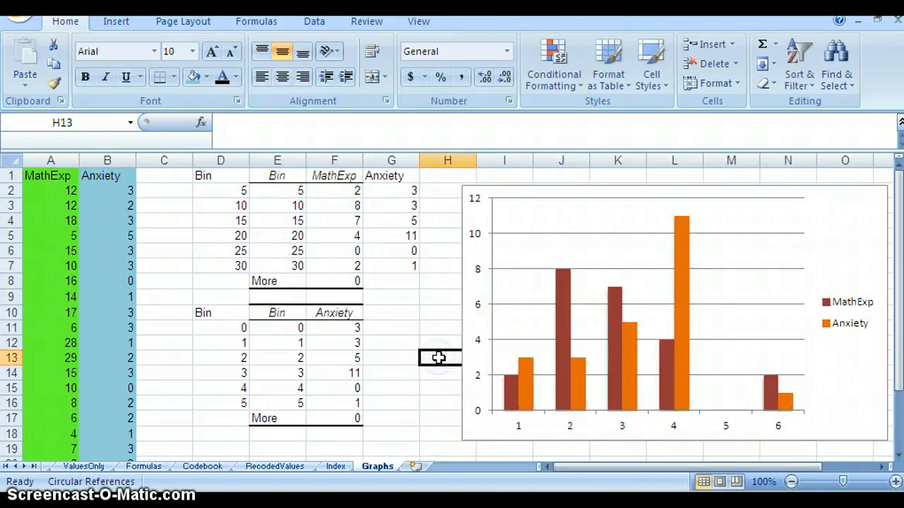